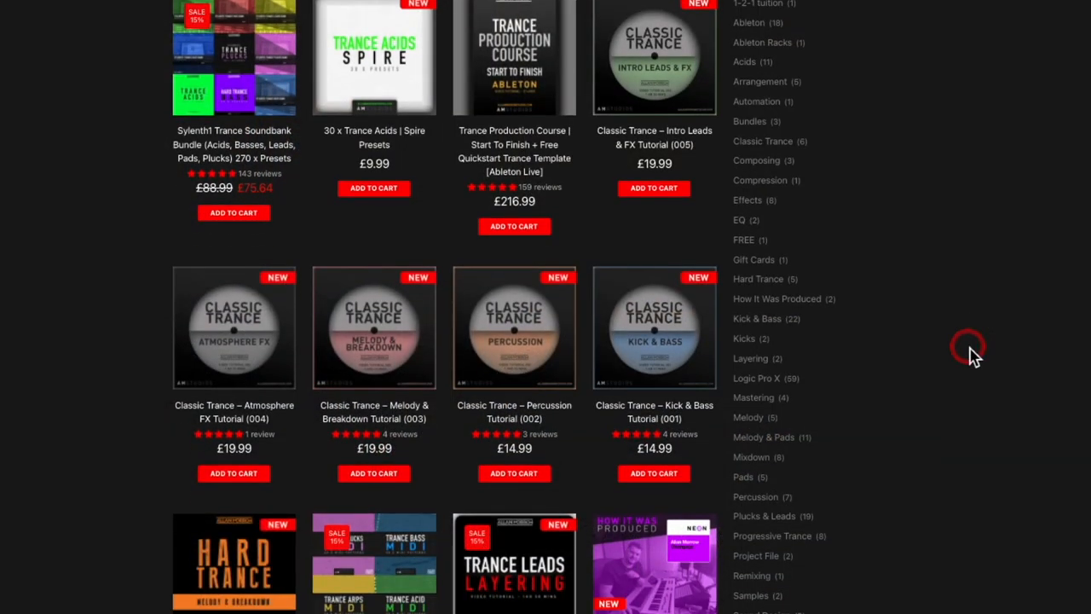
# Step: Switch Zebra2's OSC 1 module mode to quad so four oscillators are stacked
pyautogui.scroll(-3)
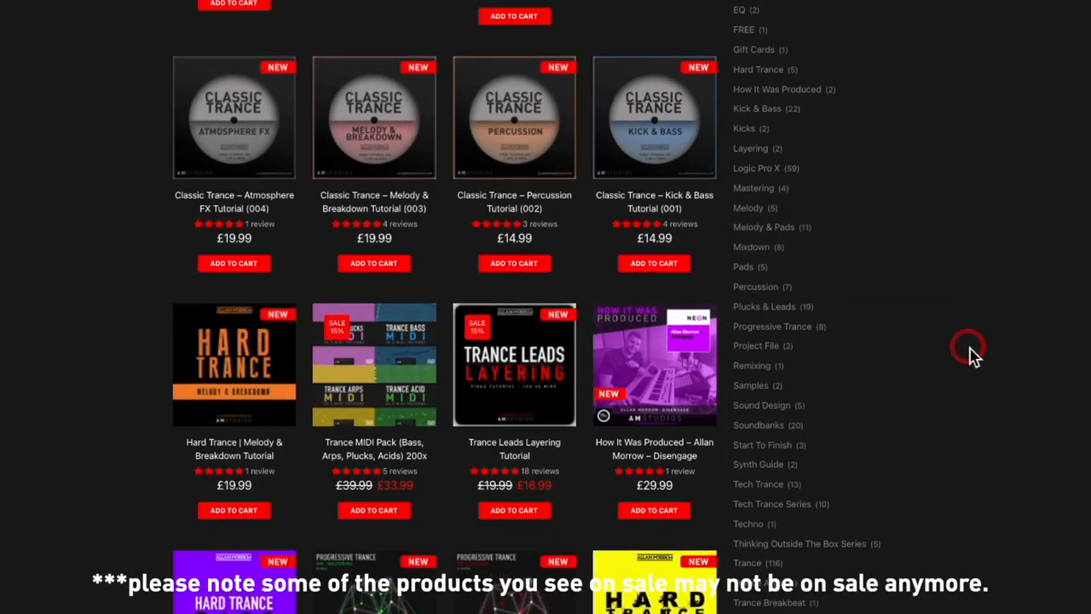
pyautogui.scroll(-3)
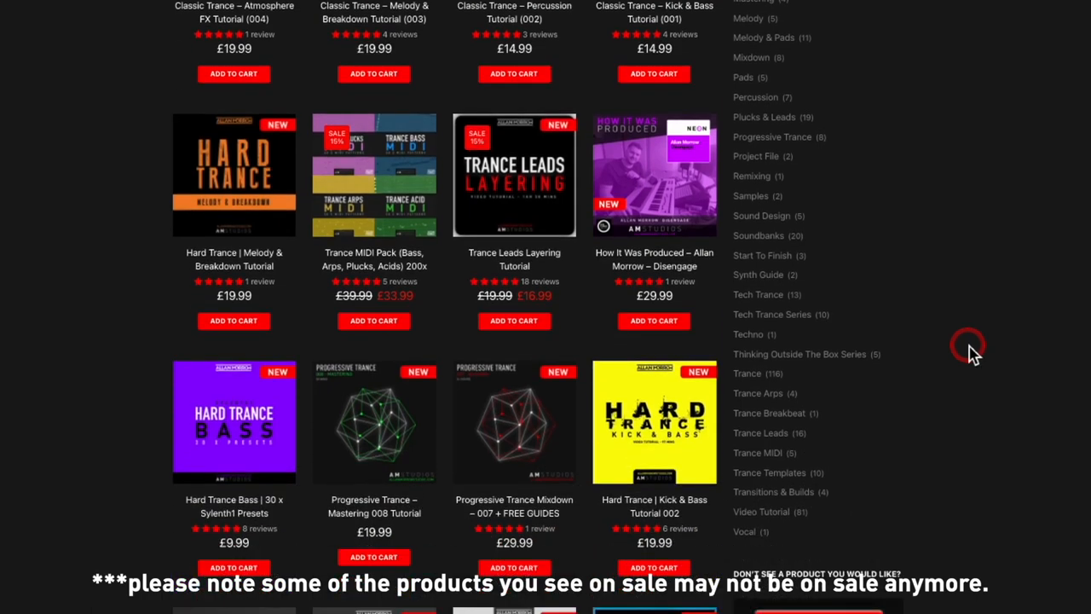
pyautogui.scroll(-3)
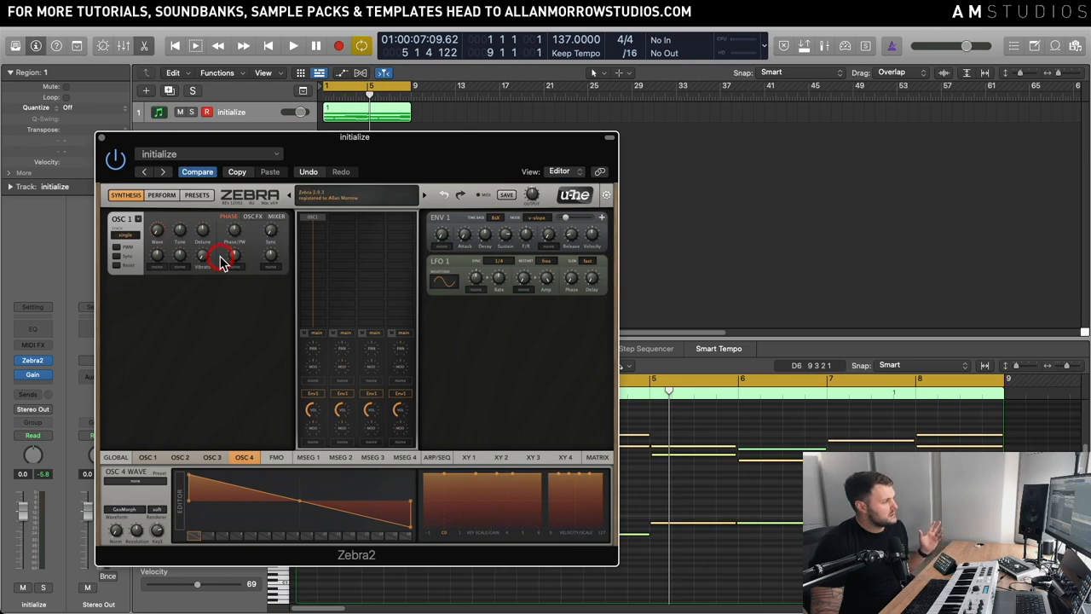
pyautogui.moveTo(225, 260); pyautogui.dragTo(215, 276)
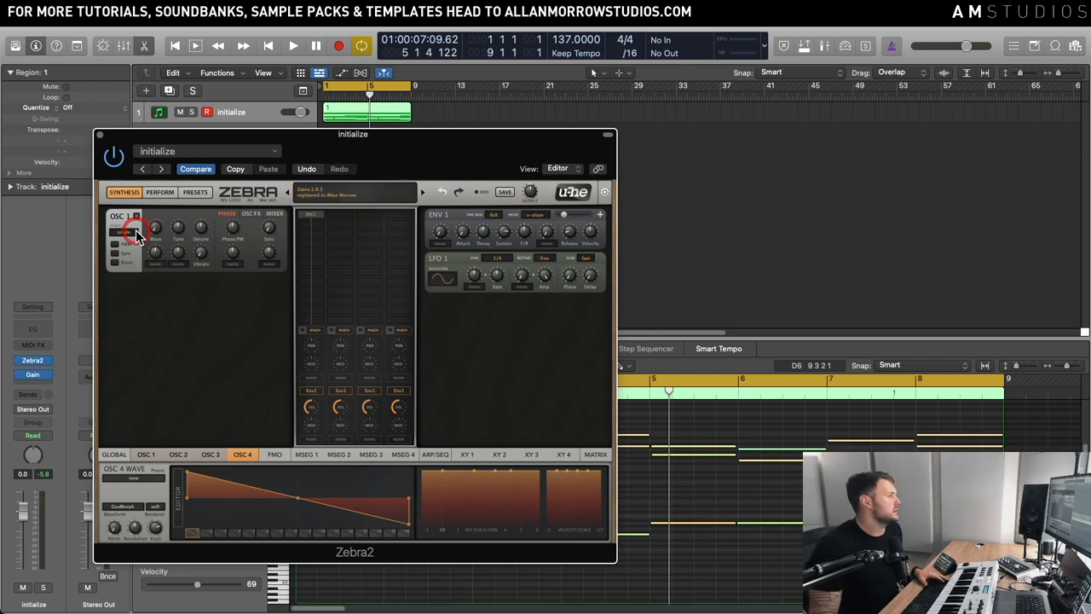
pyautogui.click(152, 238)
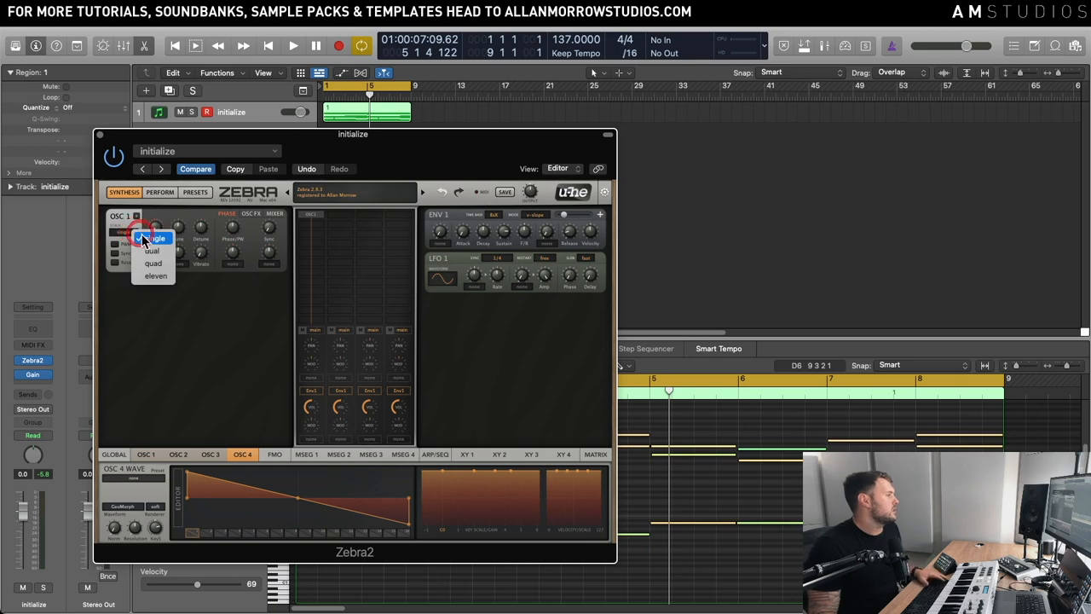
pyautogui.click(153, 239)
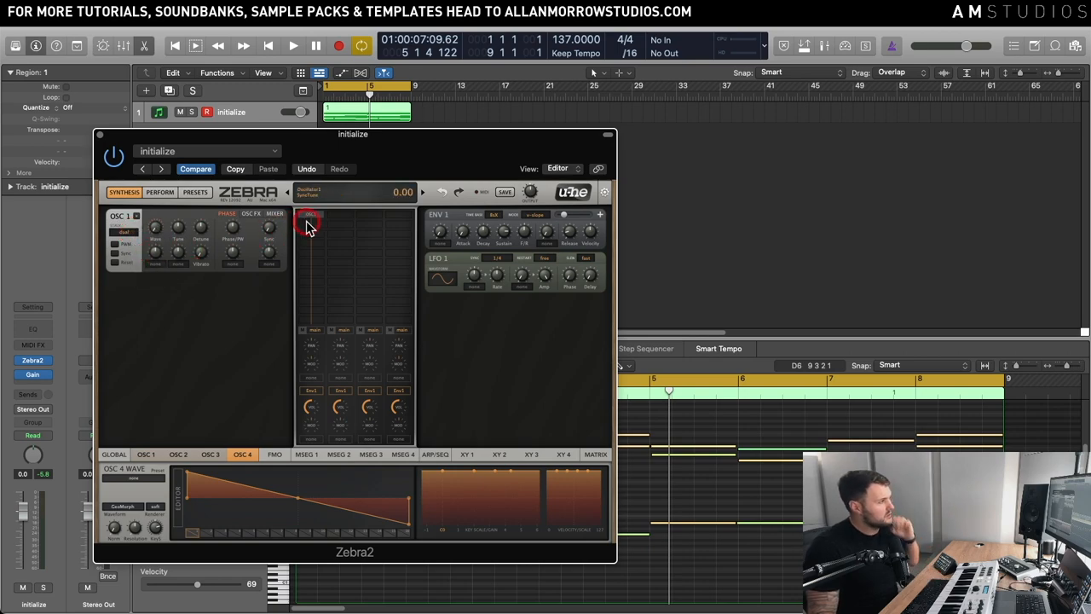
pyautogui.click(123, 316)
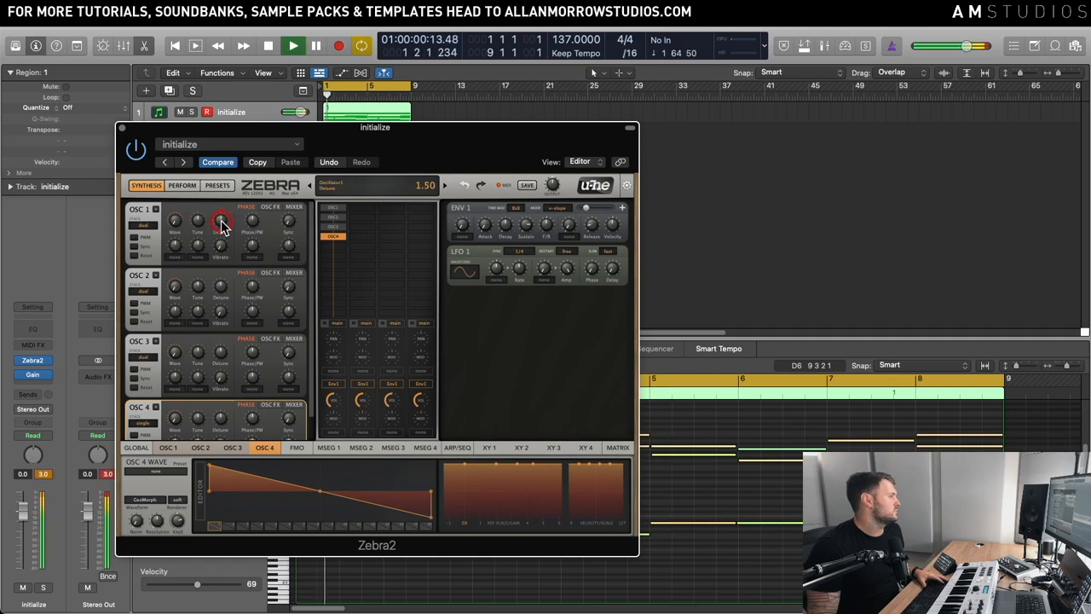
# Step: Detune OSC 1, OSC 2 and OSC 3 to different offsets to thicken the supersaw
pyautogui.moveTo(220, 220); pyautogui.dragTo(223, 211)
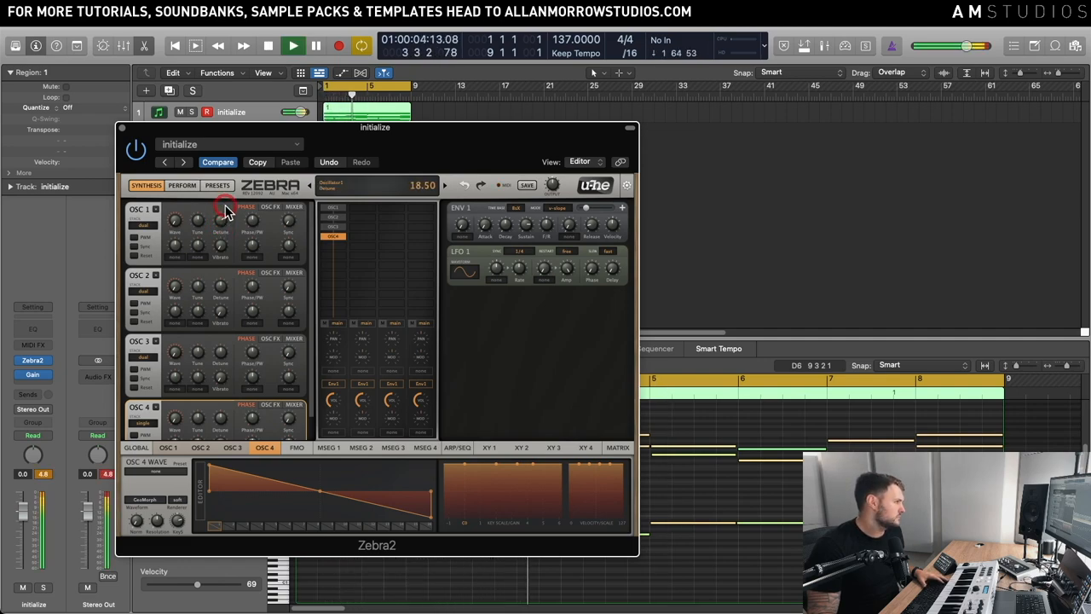
pyautogui.moveTo(226, 208); pyautogui.dragTo(225, 201)
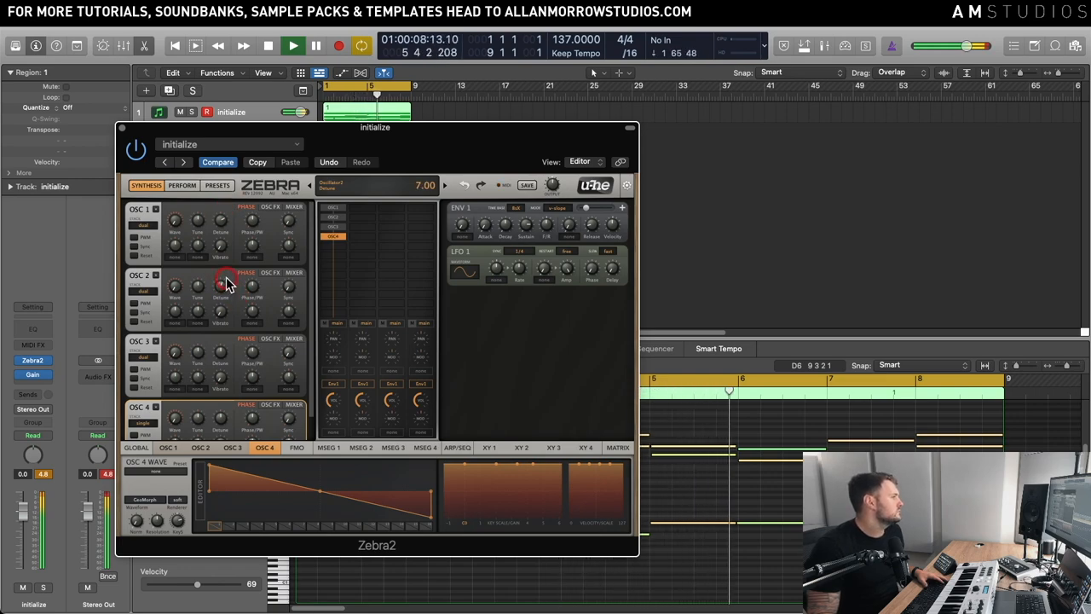
pyautogui.moveTo(221, 286); pyautogui.dragTo(222, 269)
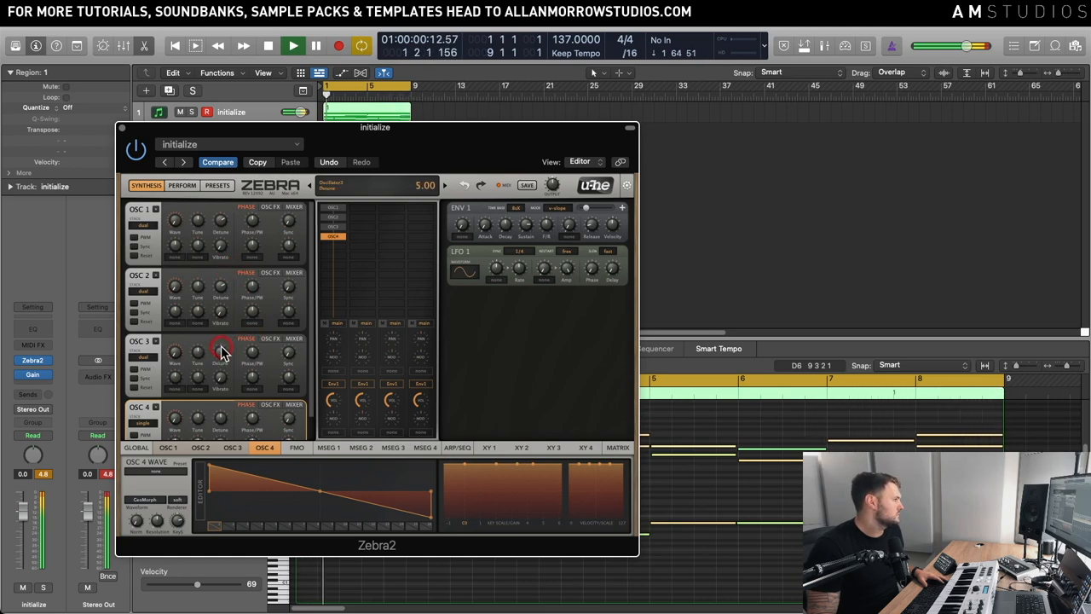
pyautogui.moveTo(220, 348); pyautogui.dragTo(220, 331)
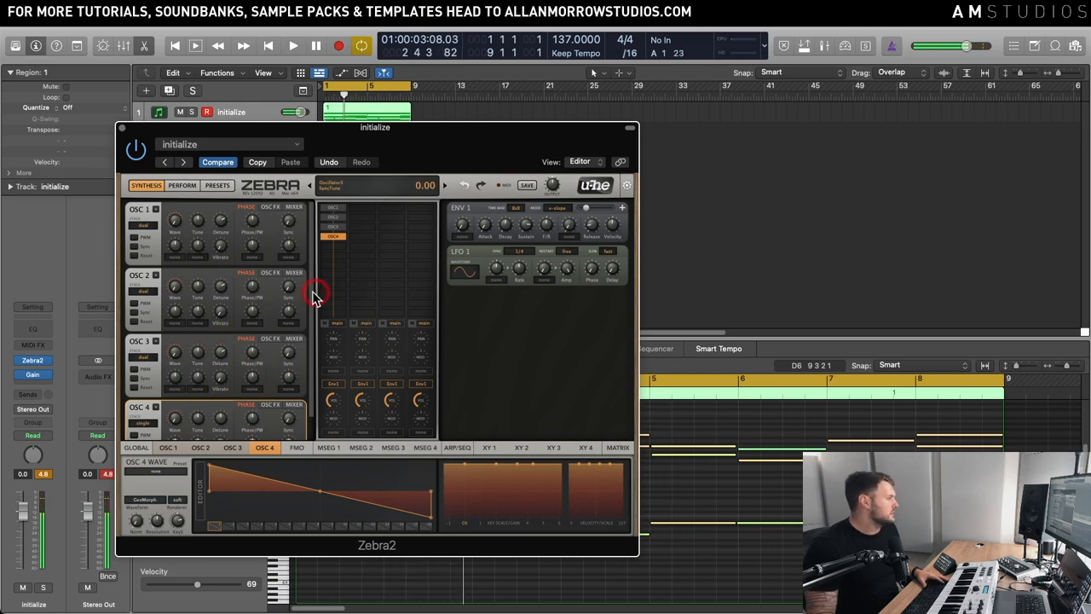
pyautogui.moveTo(315, 271)
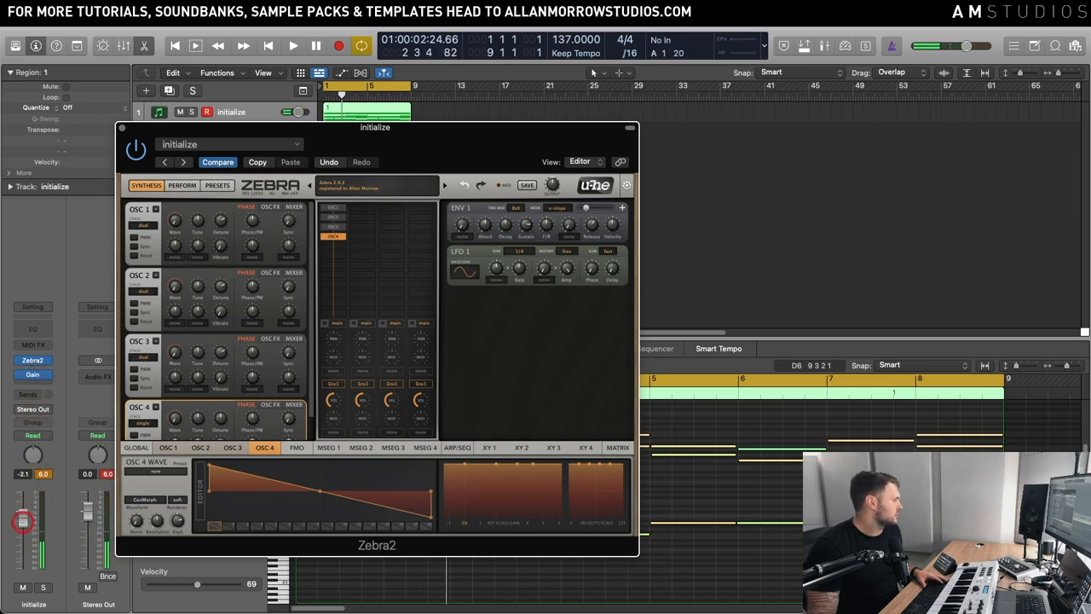
# Step: Create a new software instrument track loaded with its own Zebra2 instance
pyautogui.click(293, 44)
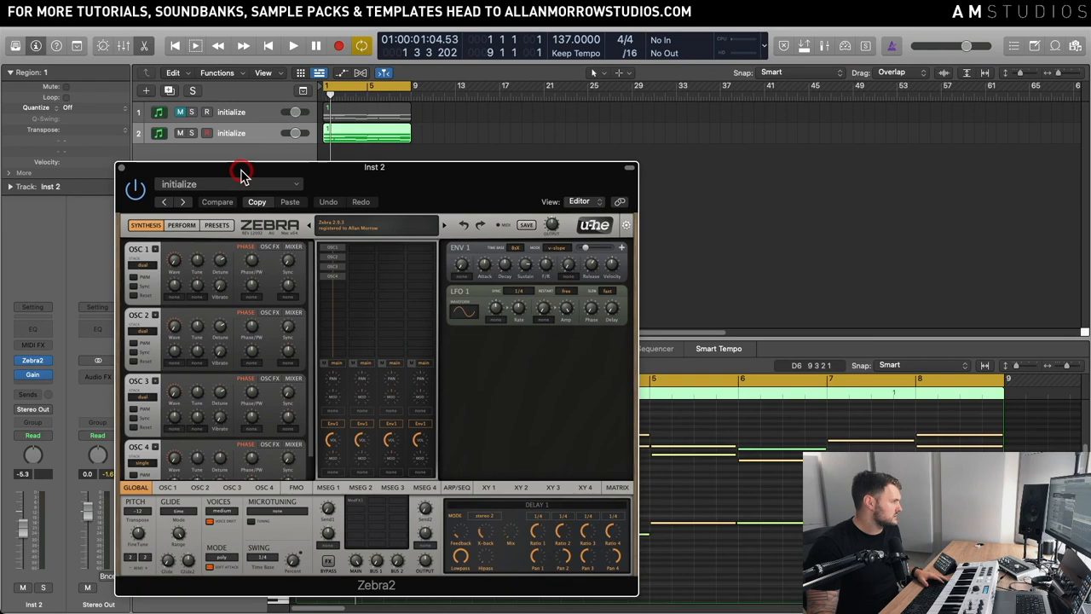
pyautogui.moveTo(317, 179)
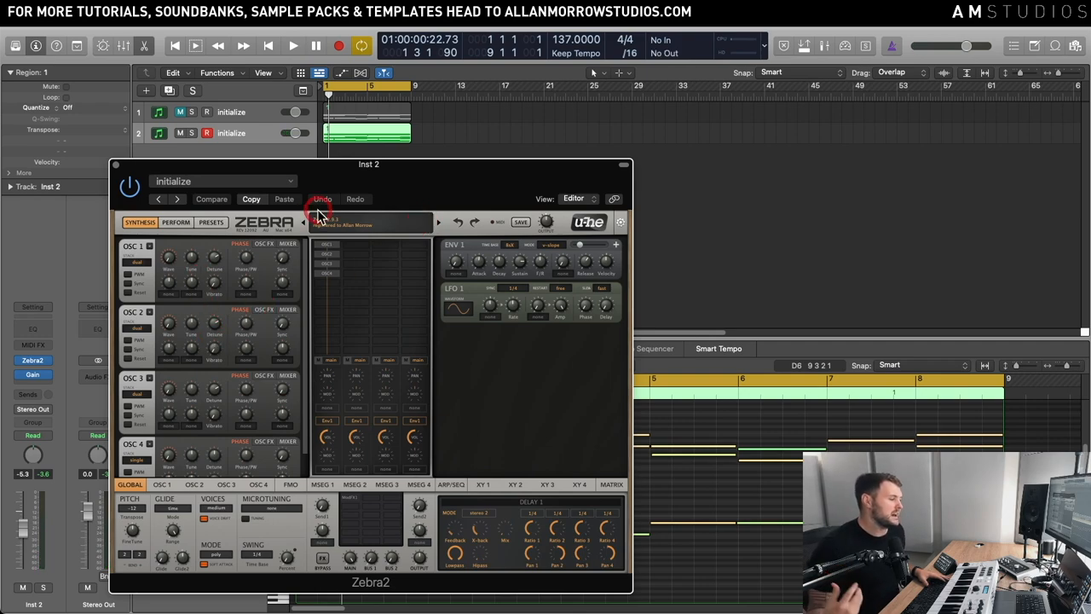
# Step: Paste the copied patch into the second Zebra2 and raise OSC 2 and OSC 3 stereo spread
pyautogui.click(294, 44)
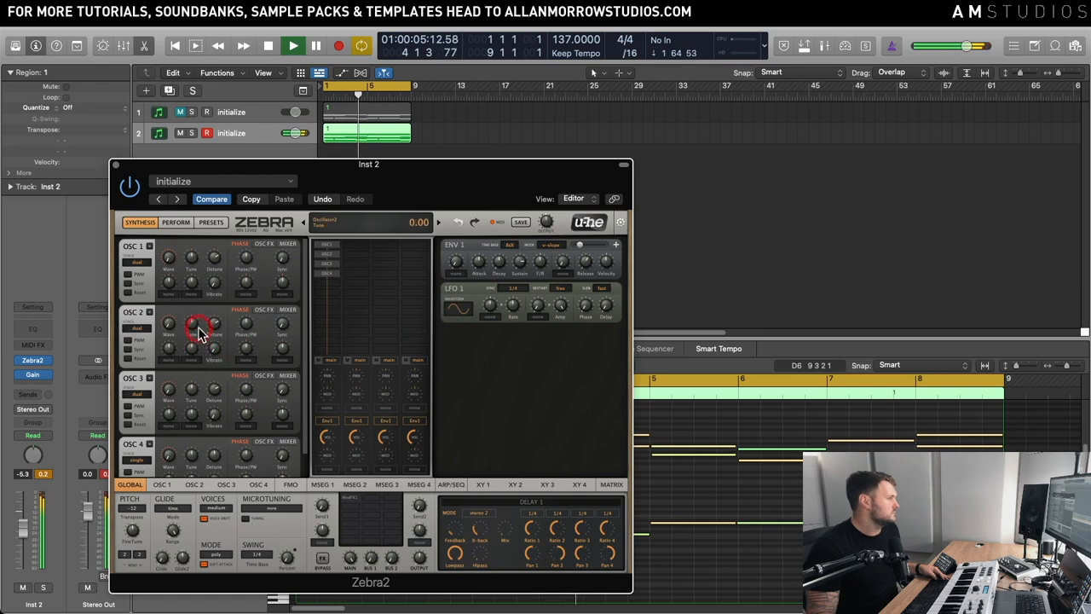
pyautogui.moveTo(198, 327); pyautogui.dragTo(198, 332)
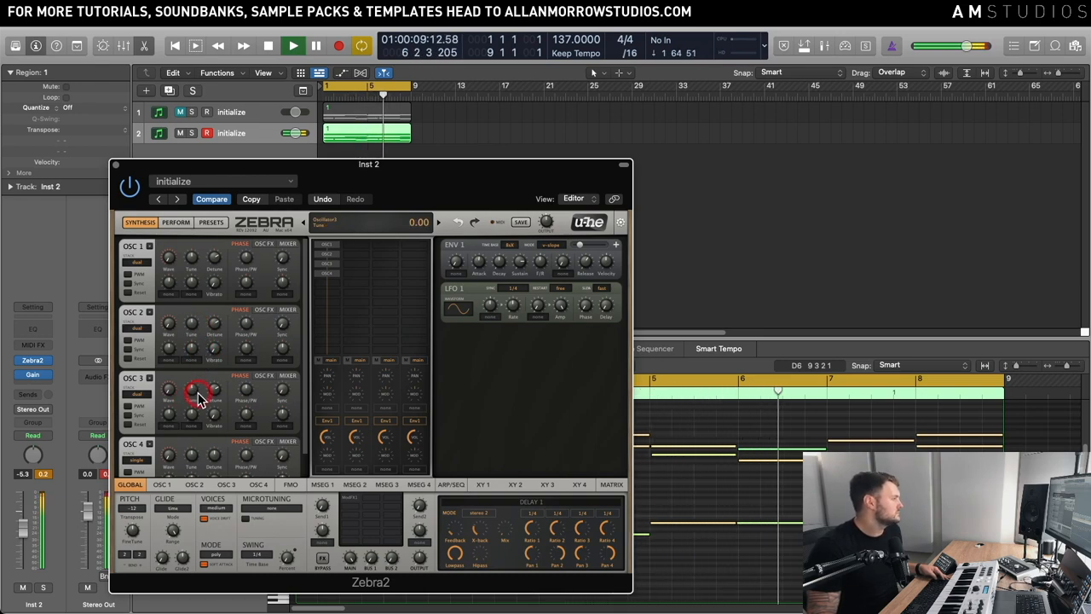
pyautogui.moveTo(196, 392); pyautogui.dragTo(198, 384)
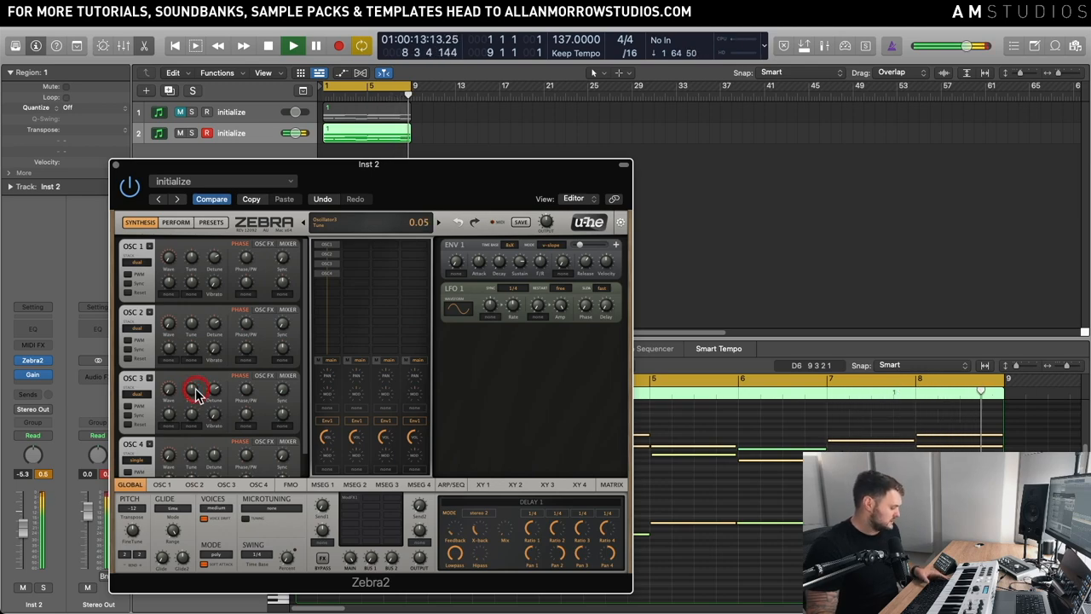
pyautogui.click(268, 46)
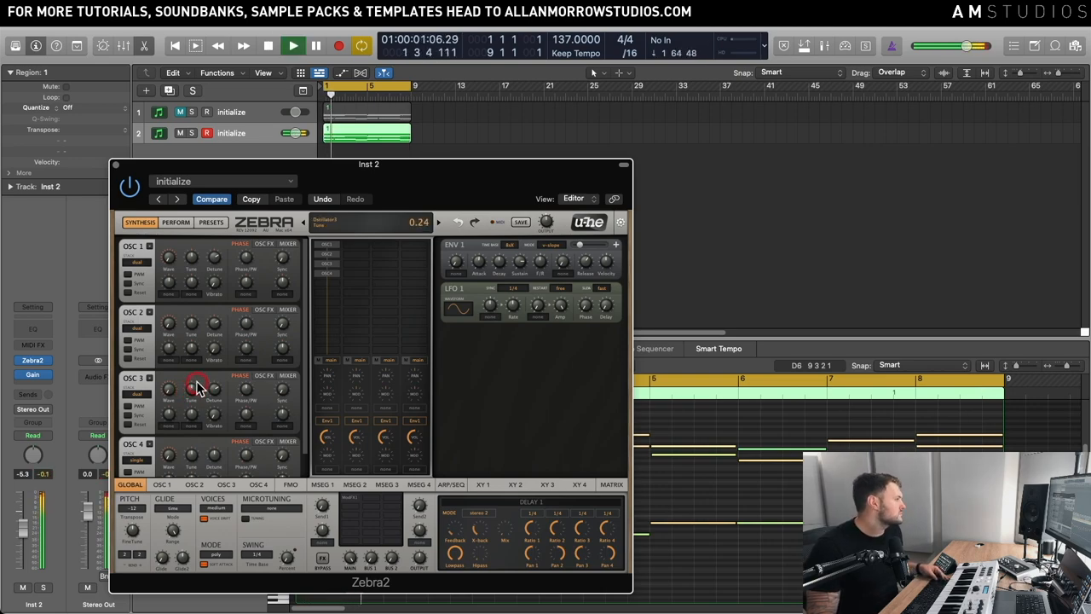
pyautogui.moveTo(202, 389); pyautogui.dragTo(213, 375)
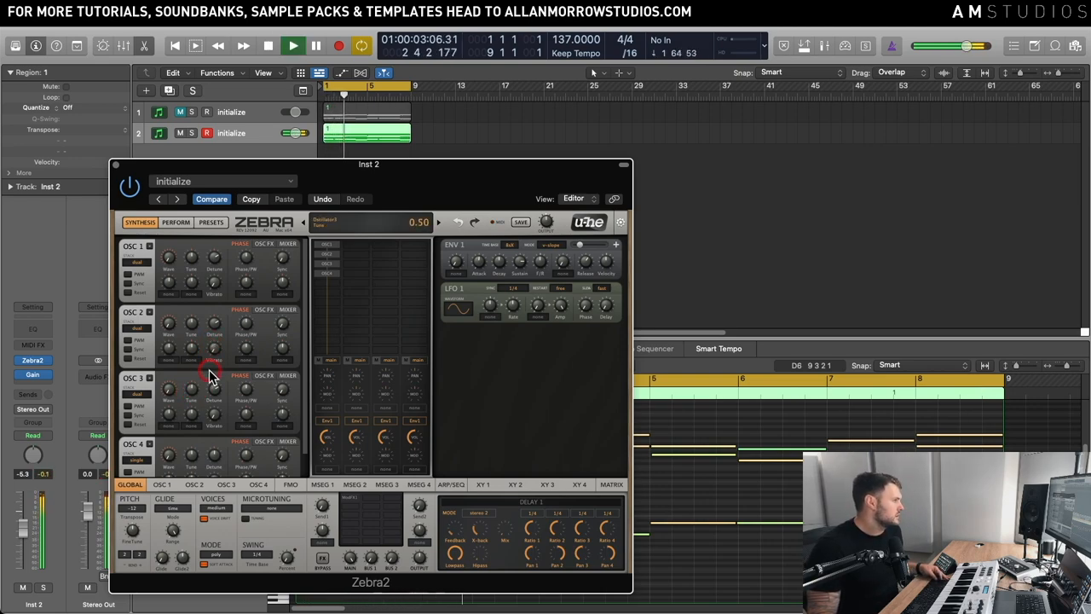
# Step: Widen OSC 2 and pan OSC 2 and OSC 3 to opposite sides
pyautogui.moveTo(191, 392); pyautogui.dragTo(191, 405)
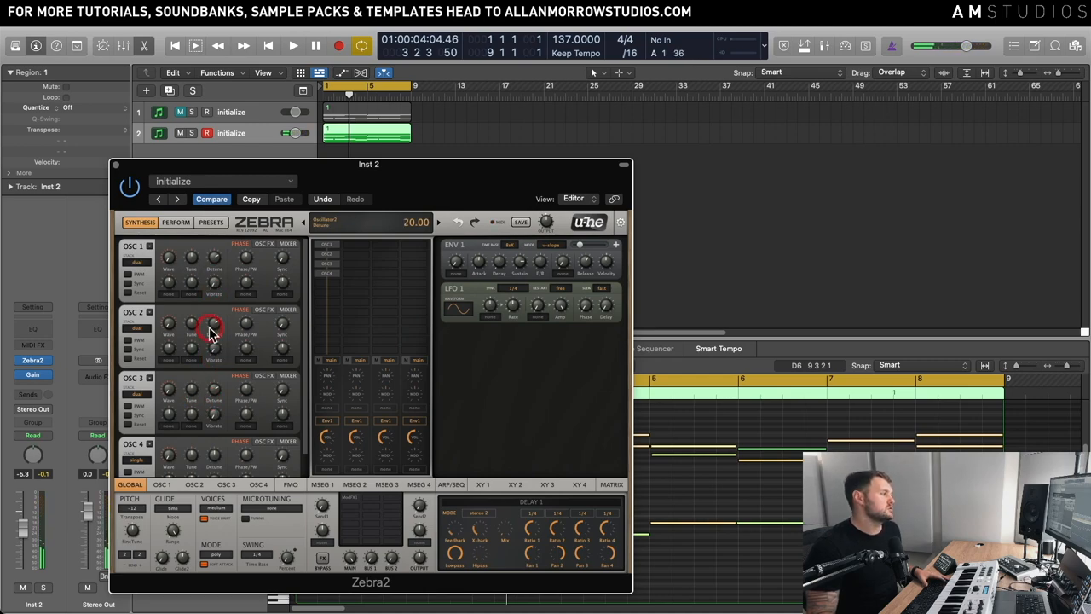
pyautogui.moveTo(212, 328); pyautogui.dragTo(212, 341)
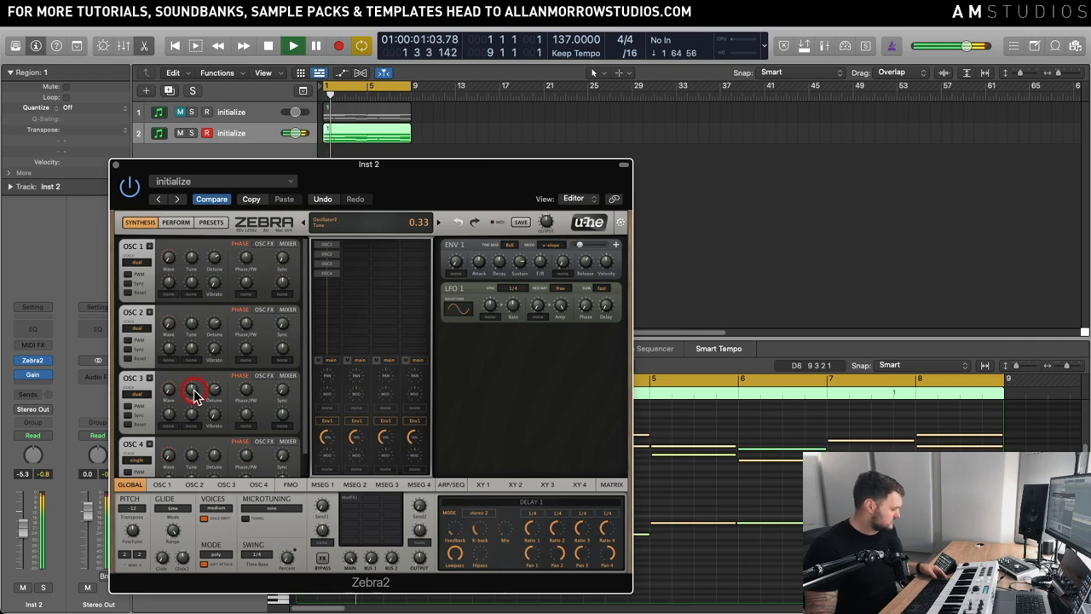
pyautogui.moveTo(190, 392); pyautogui.dragTo(194, 408)
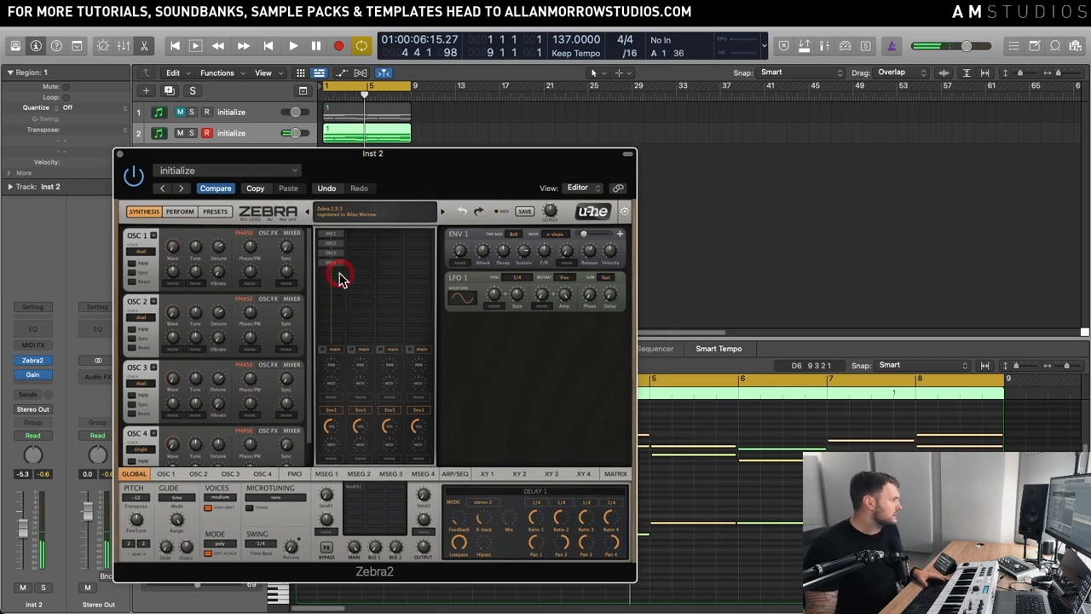
pyautogui.moveTo(308, 289)
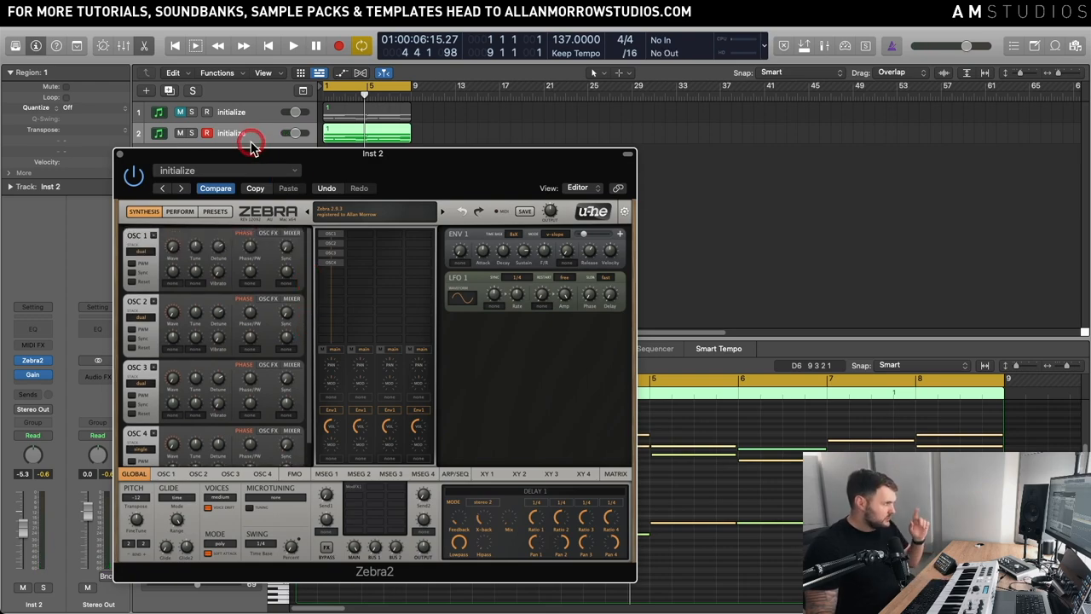
pyautogui.moveTo(252, 145)
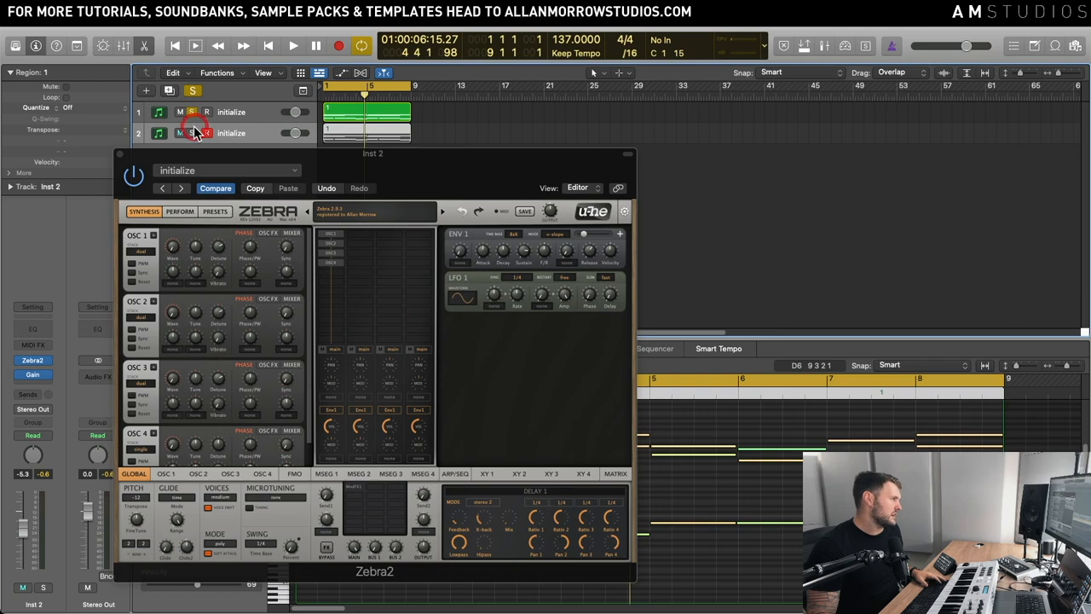
# Step: Solo the first Zebra2 track and mute the second instrument track
pyautogui.click(293, 46)
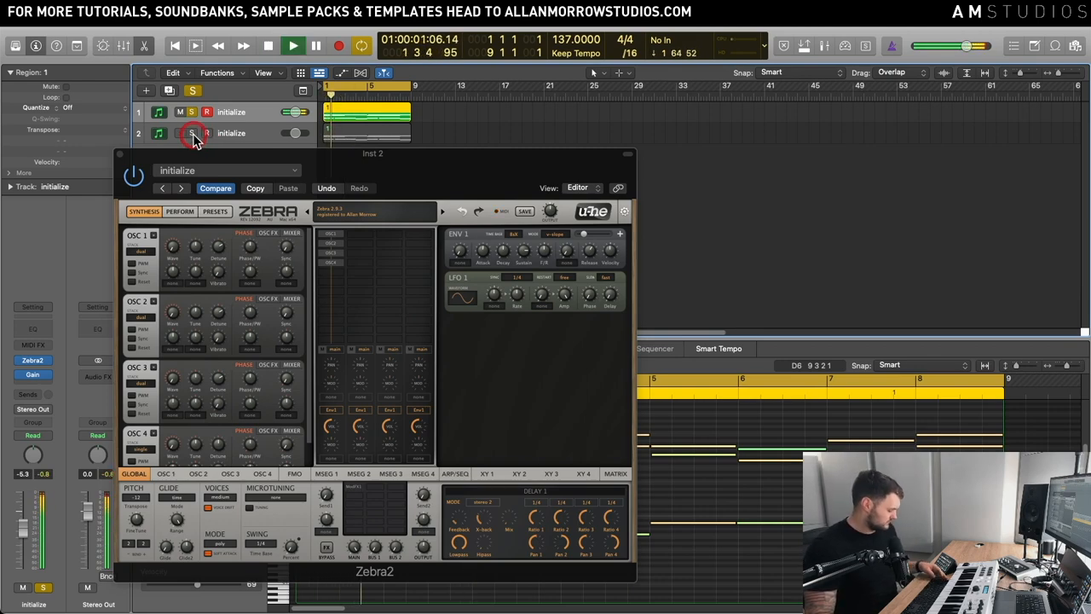
pyautogui.click(191, 133)
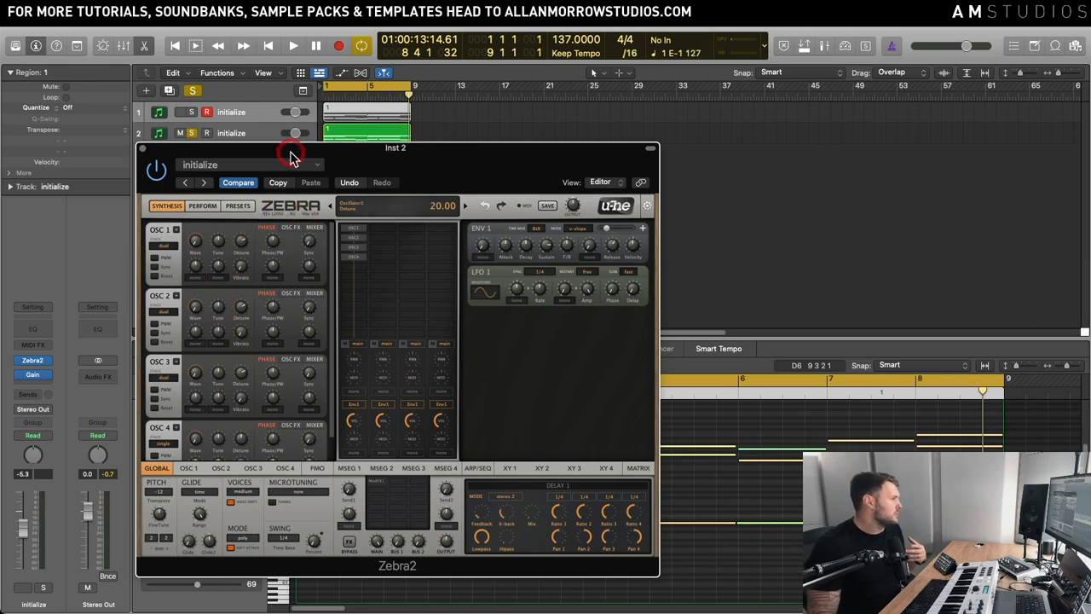
# Step: Show OSC 1's wave editor and round off the start of its saw waveform
pyautogui.click(225, 468)
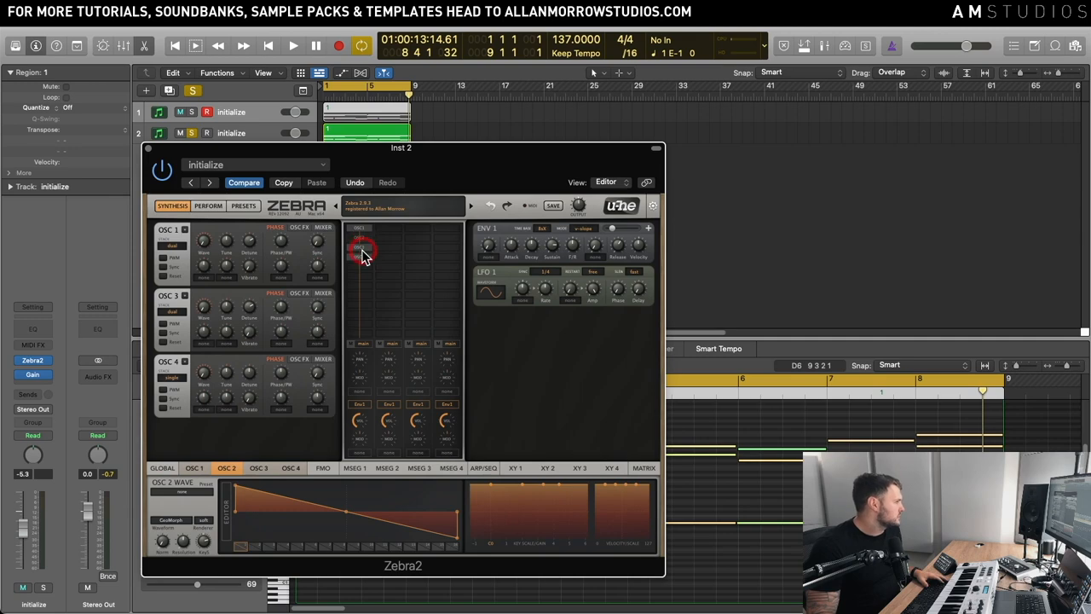
pyautogui.click(290, 467)
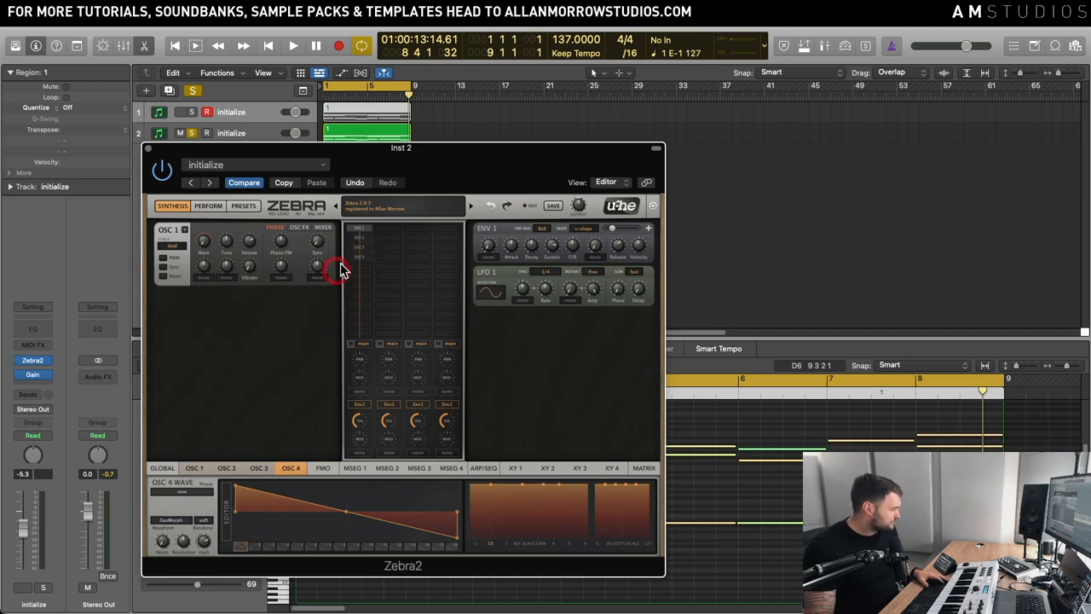
pyautogui.click(194, 467)
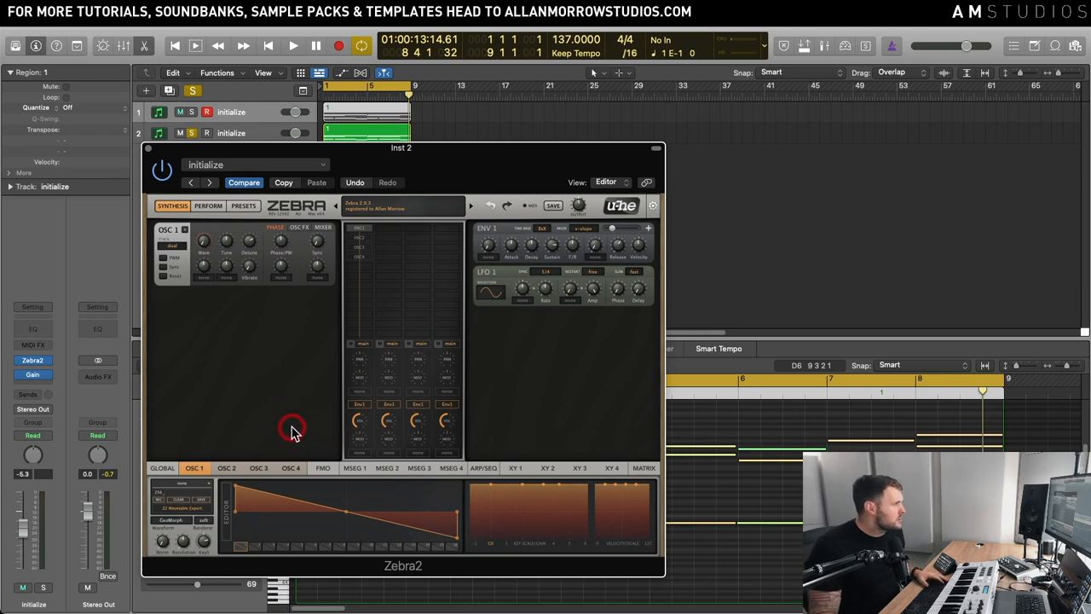
pyautogui.click(293, 44)
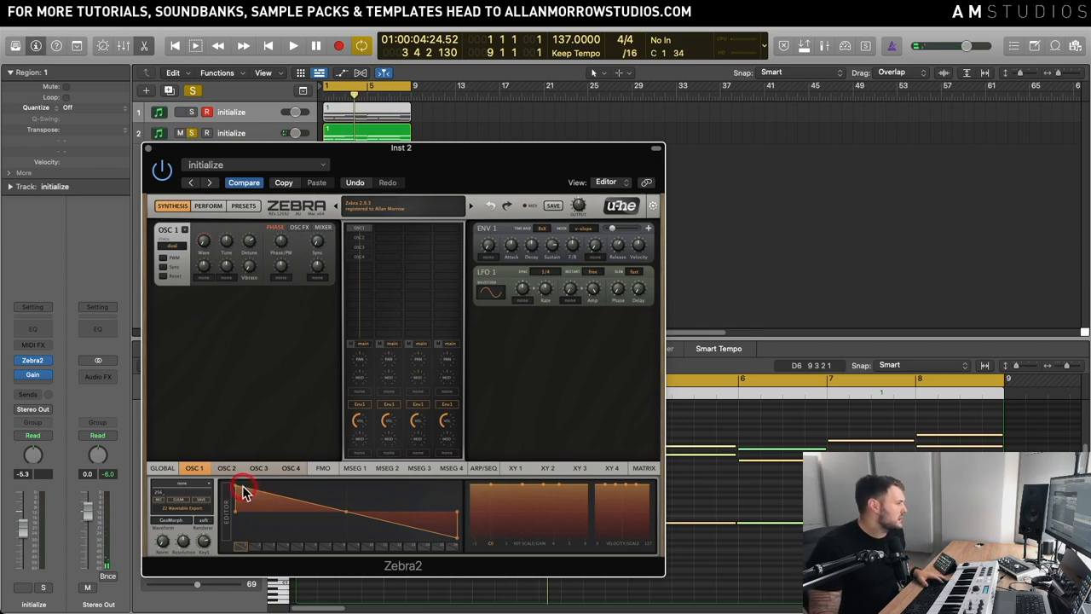
pyautogui.click(293, 44)
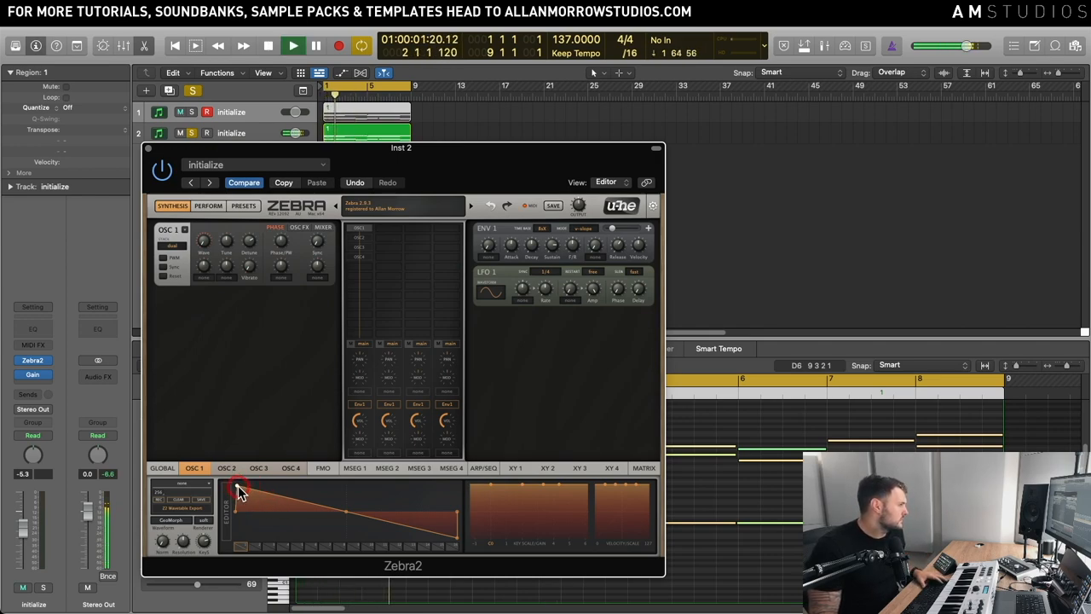
pyautogui.moveTo(239, 491); pyautogui.dragTo(457, 542)
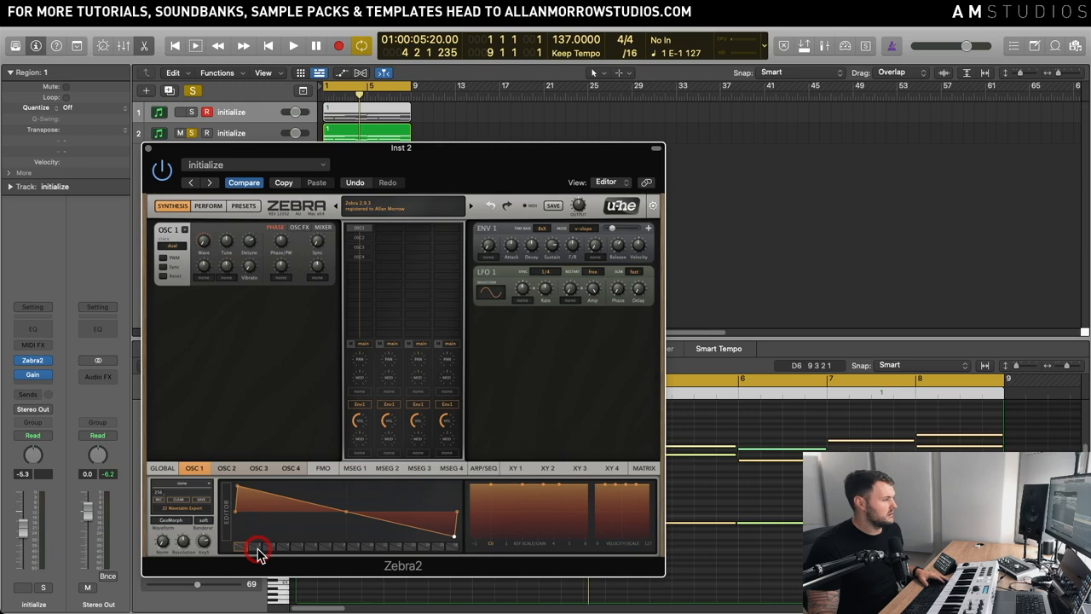
# Step: Refine OSC 1's softened saw shape, trying smoothing 2 and settling on 1
pyautogui.click(293, 46)
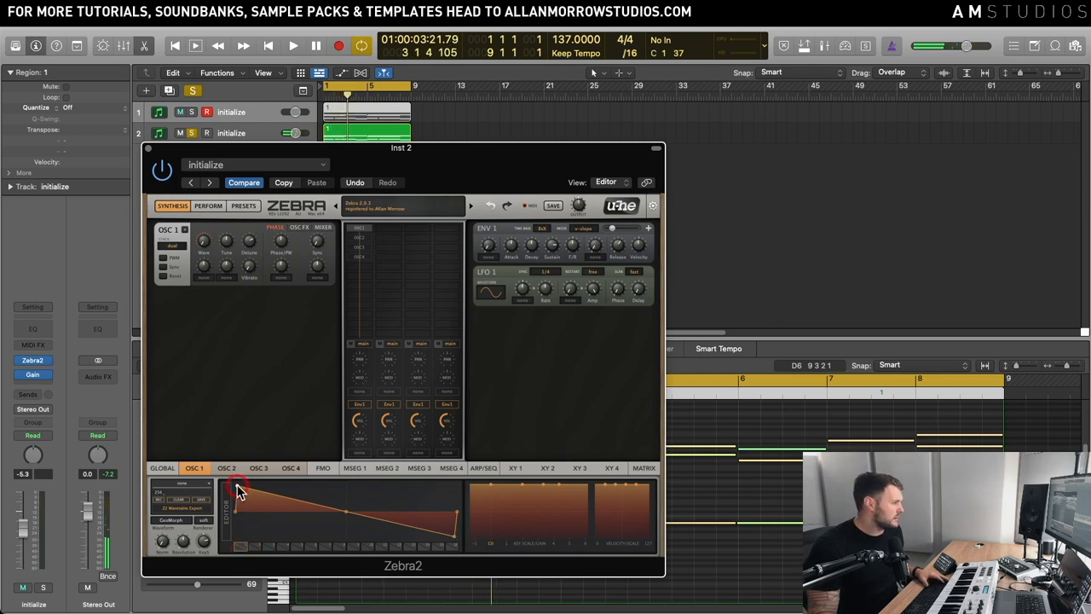
pyautogui.moveTo(239, 493); pyautogui.dragTo(457, 537)
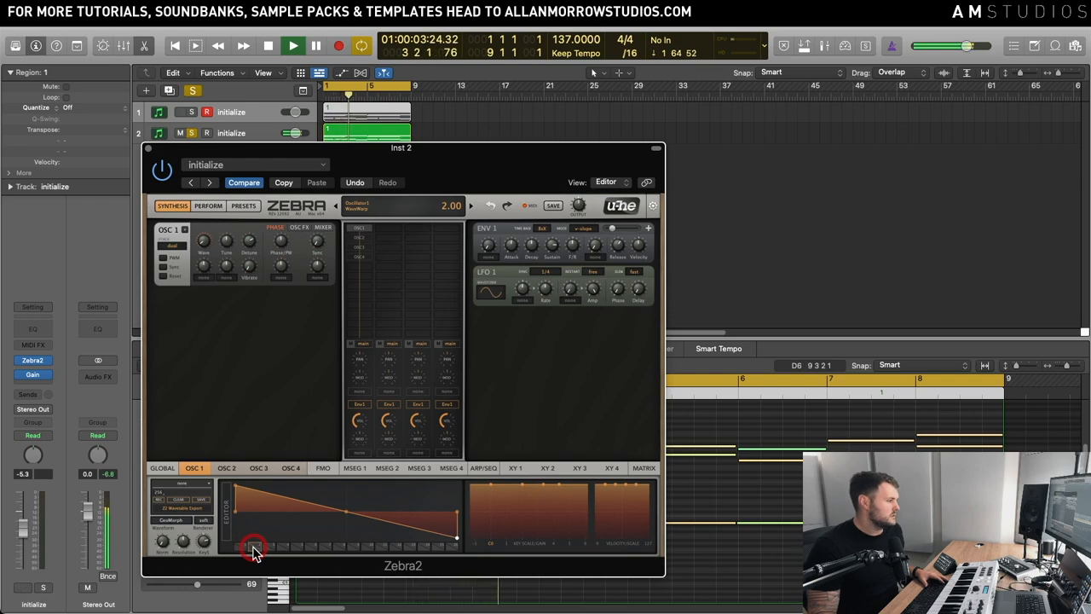
pyautogui.click(294, 44)
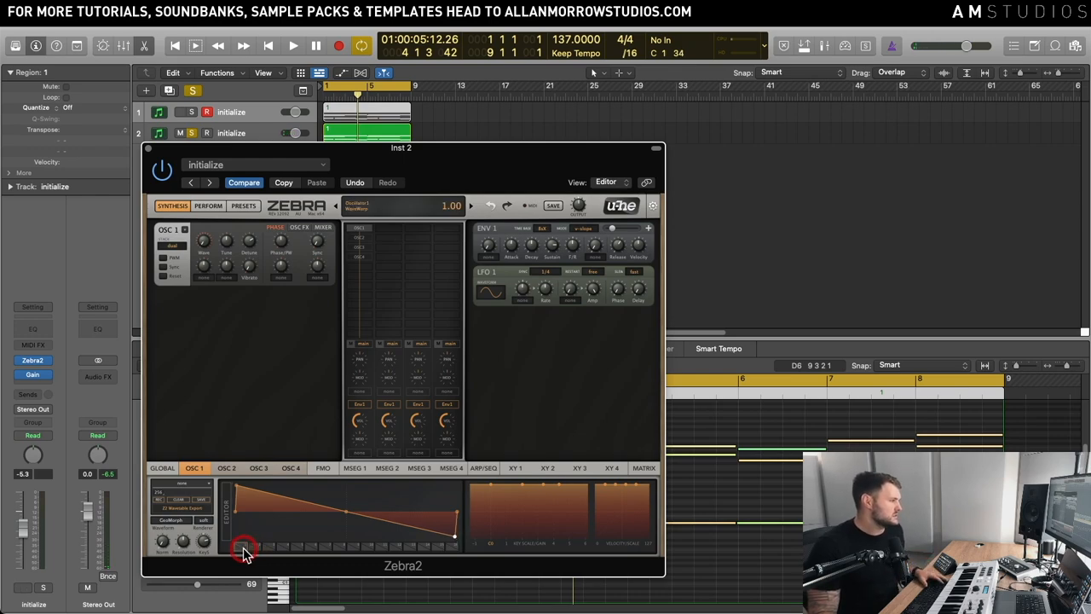
pyautogui.click(293, 46)
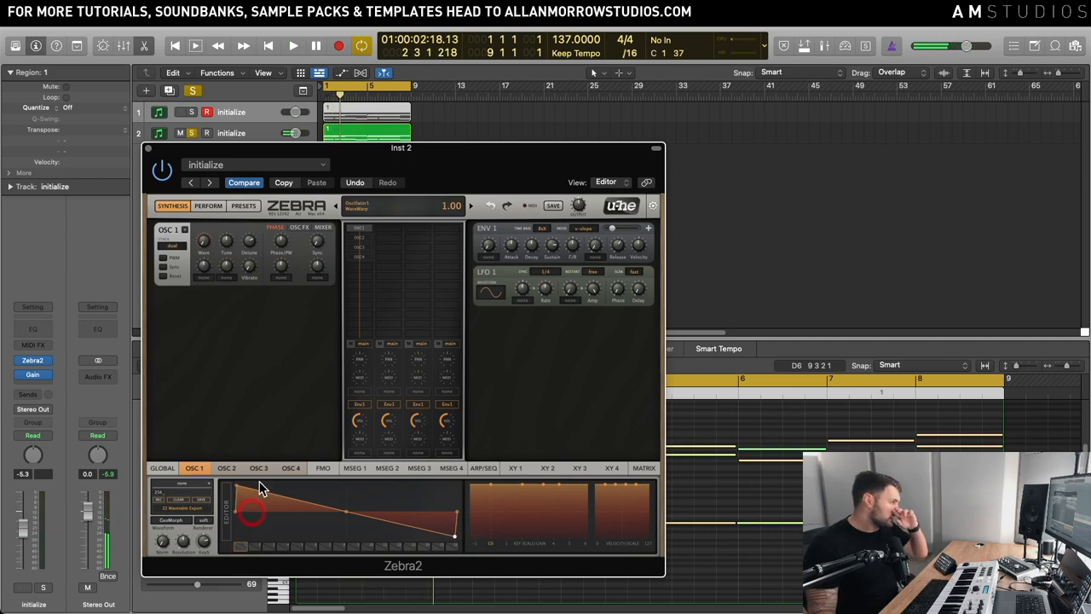
# Step: Bend OSC 2's saw into the same curve and raise its waveform smoothing
pyautogui.click(226, 467)
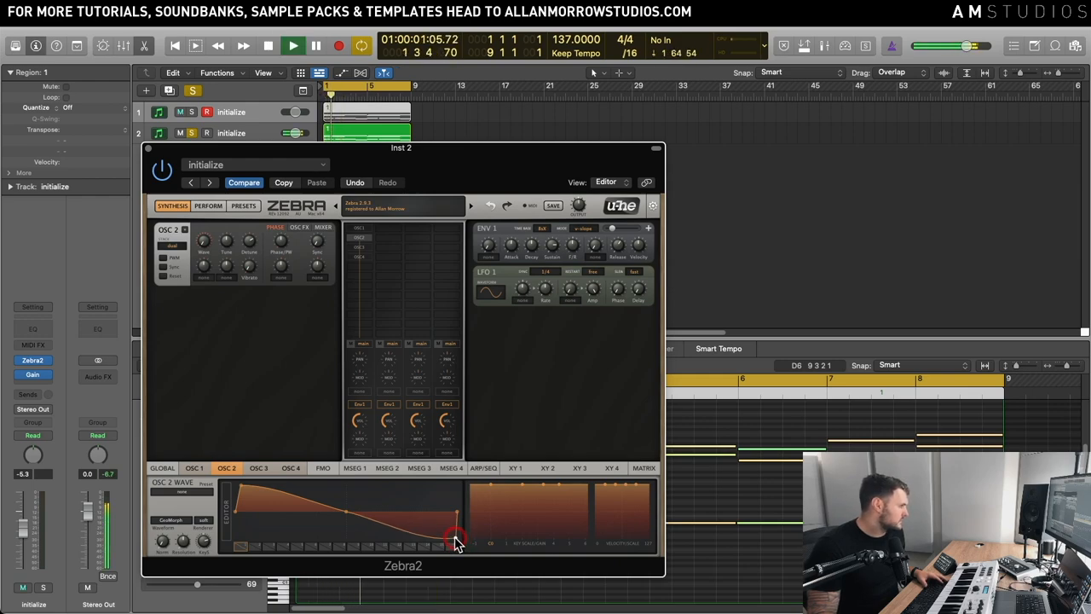
pyautogui.click(293, 45)
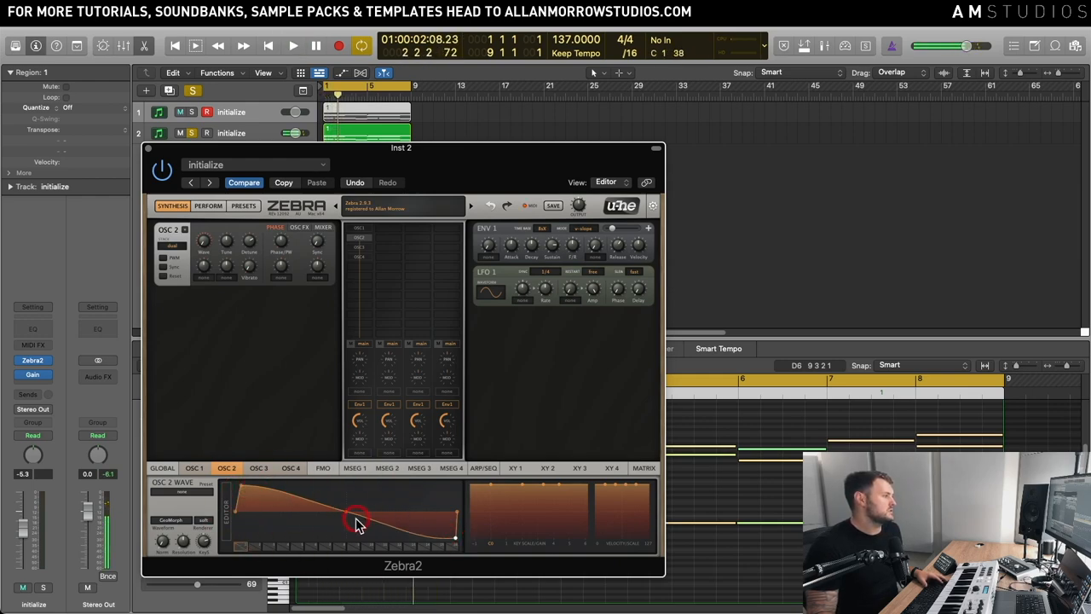
pyautogui.moveTo(358, 520); pyautogui.dragTo(256, 549)
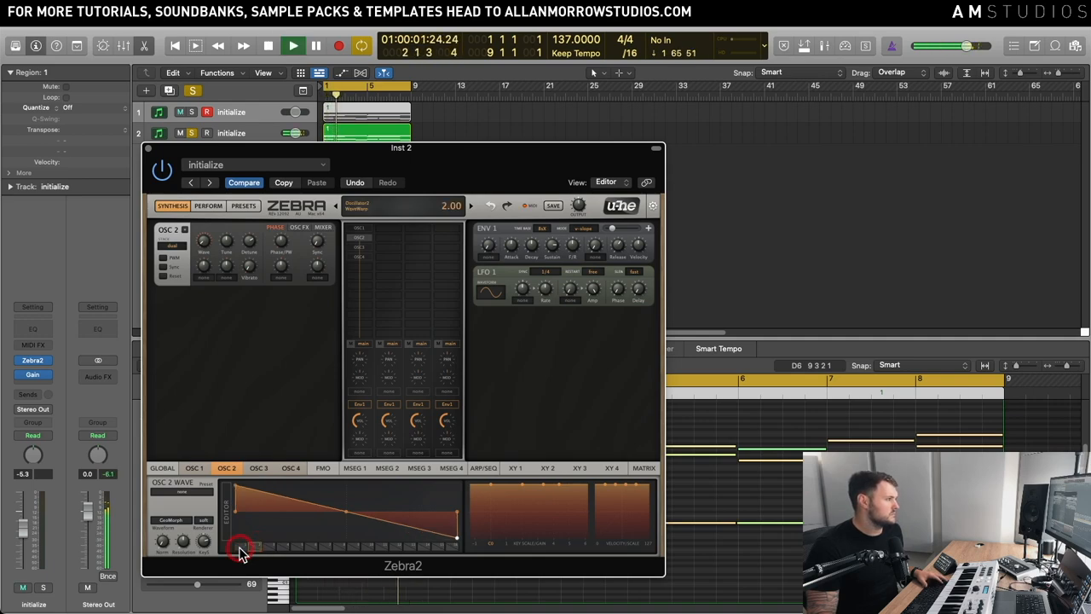
pyautogui.moveTo(242, 549); pyautogui.dragTo(239, 492)
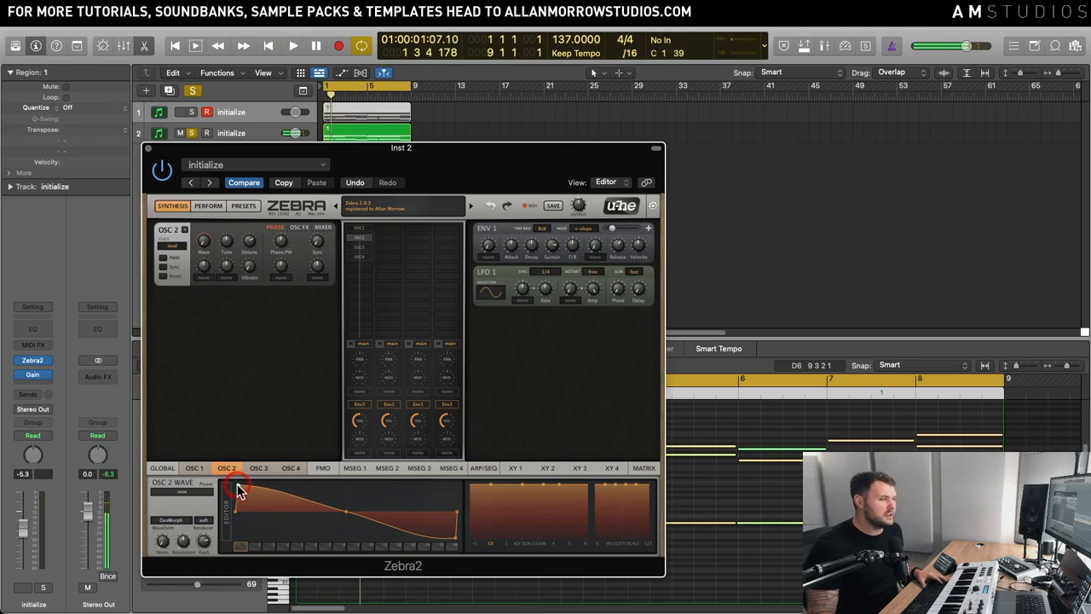
pyautogui.moveTo(239, 491); pyautogui.dragTo(457, 537)
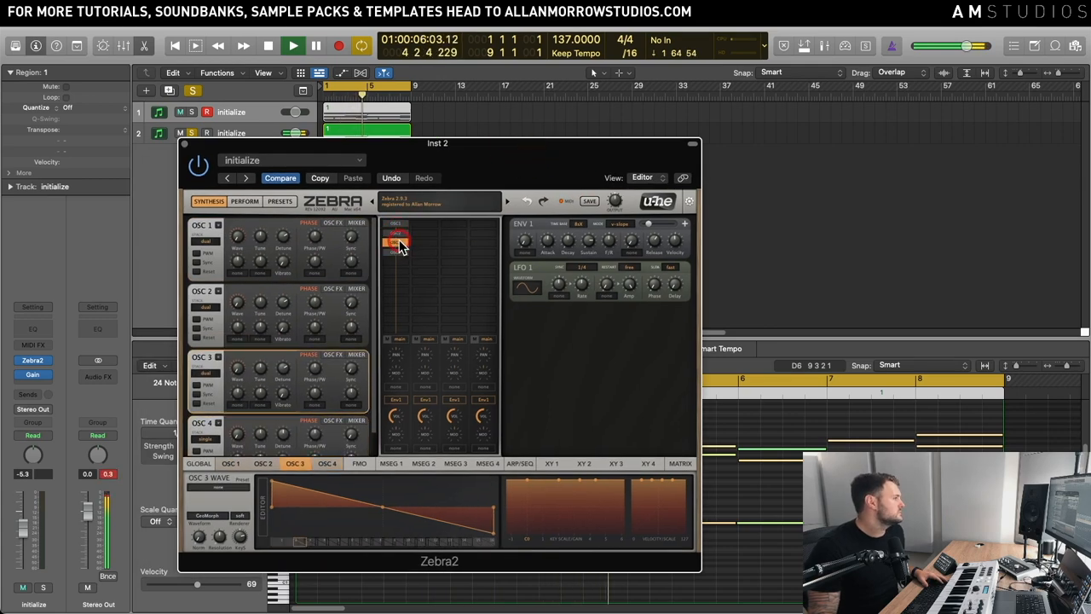
# Step: Apply the softened, curved saw shape to OSC 3 and OSC 4 waveforms
pyautogui.click(328, 463)
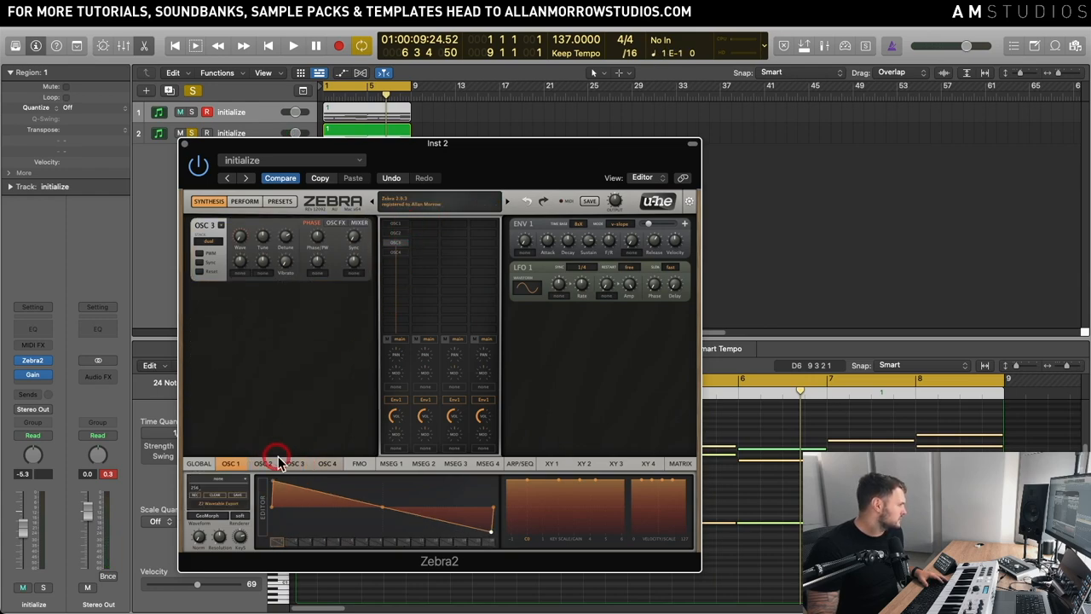
pyautogui.click(293, 463)
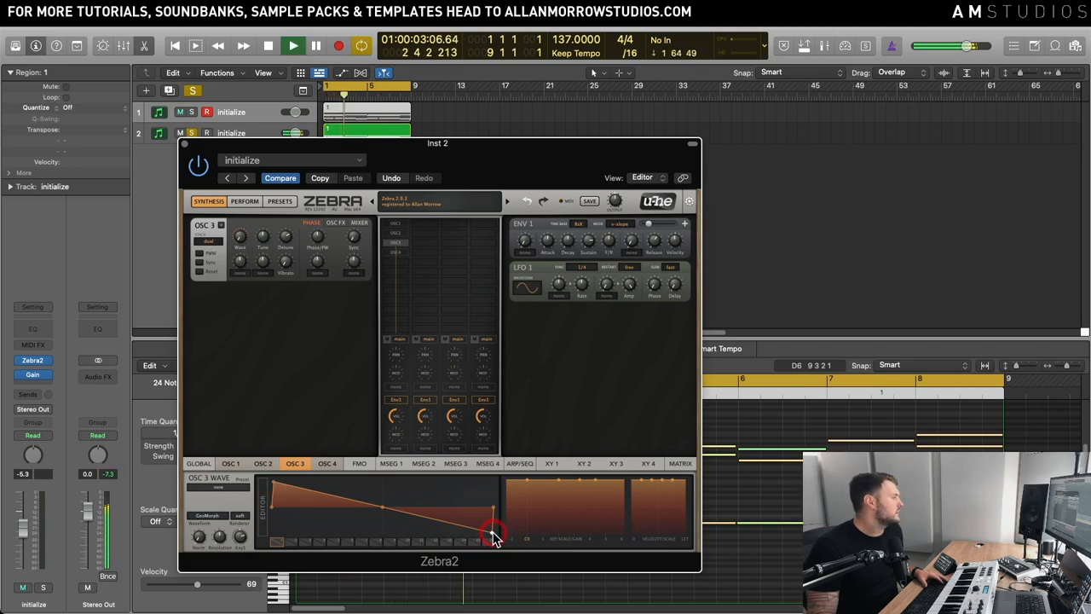
pyautogui.click(325, 464)
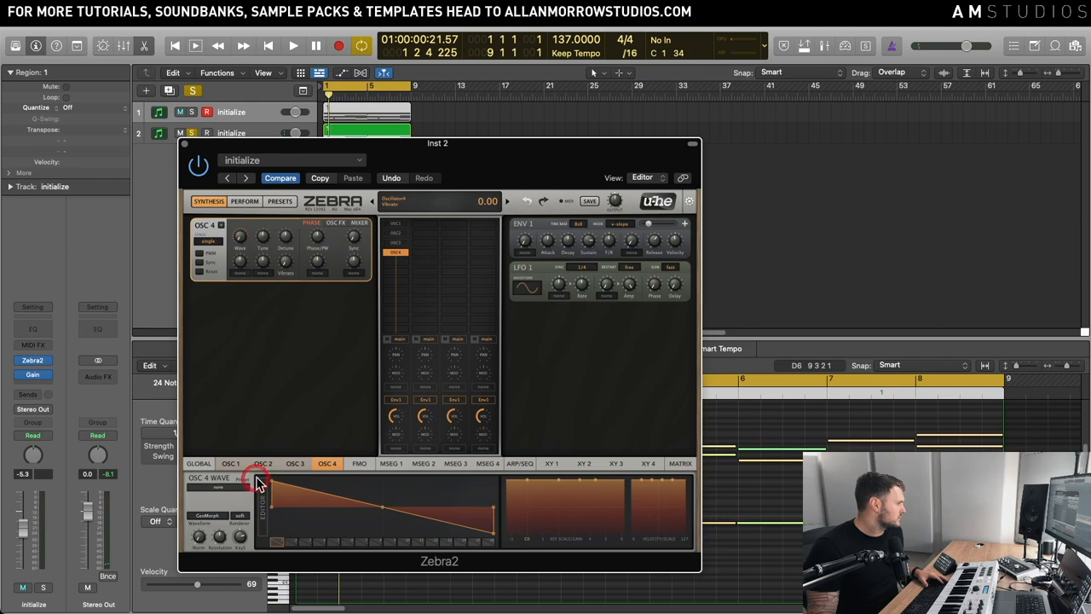
pyautogui.click(294, 44)
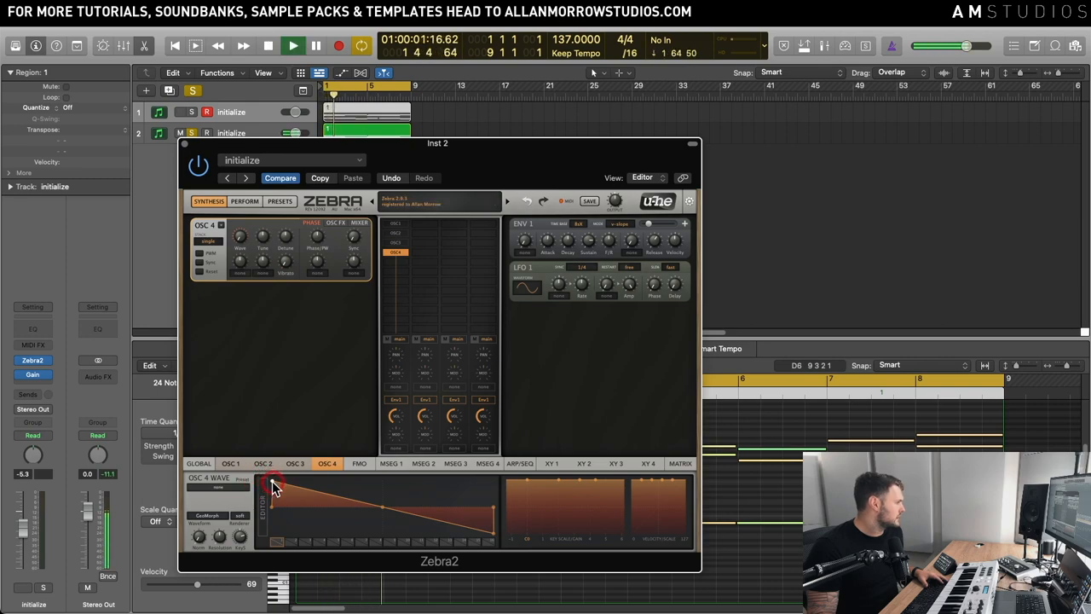
pyautogui.moveTo(273, 484); pyautogui.dragTo(495, 535)
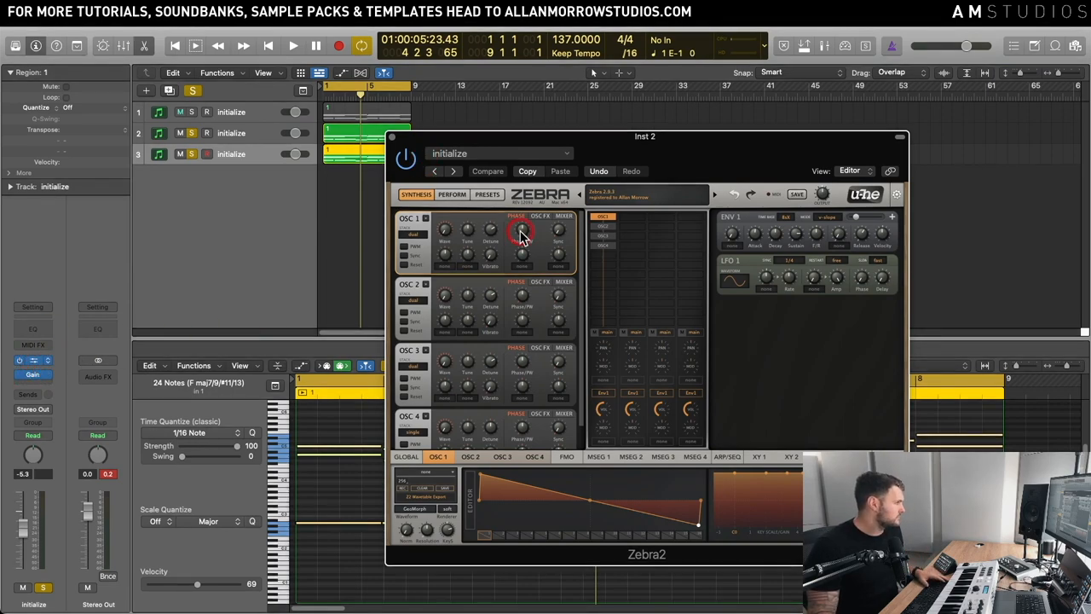
# Step: Duplicate the Zebra2 track and edit the copy's OSC 2 and OSC 3 waves for a harsher saw
pyautogui.moveTo(644, 136); pyautogui.dragTo(434, 160)
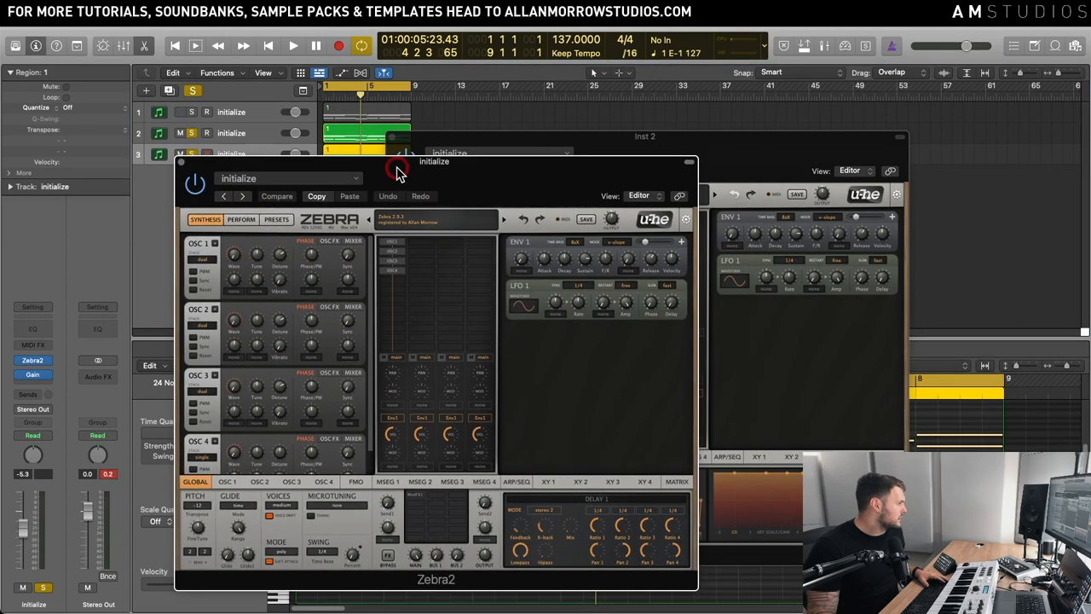
pyautogui.click(229, 480)
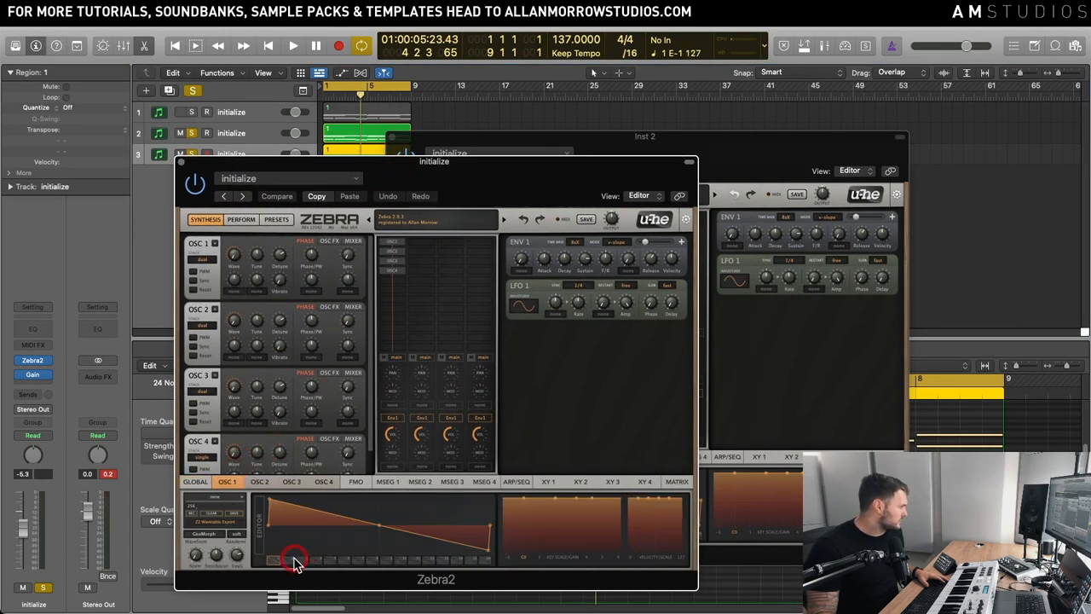
pyautogui.click(259, 481)
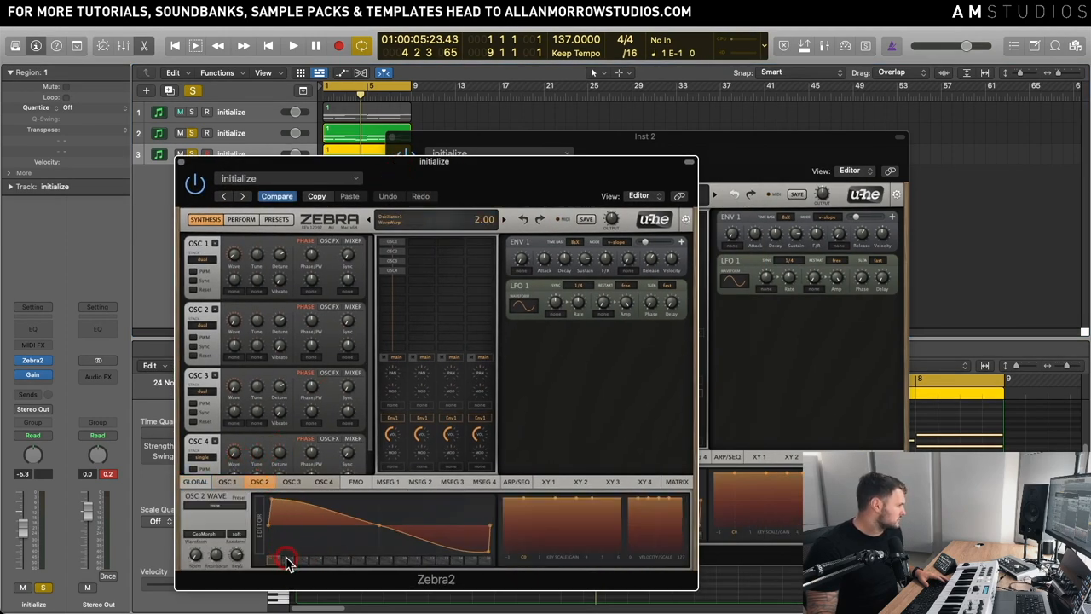
pyautogui.click(291, 481)
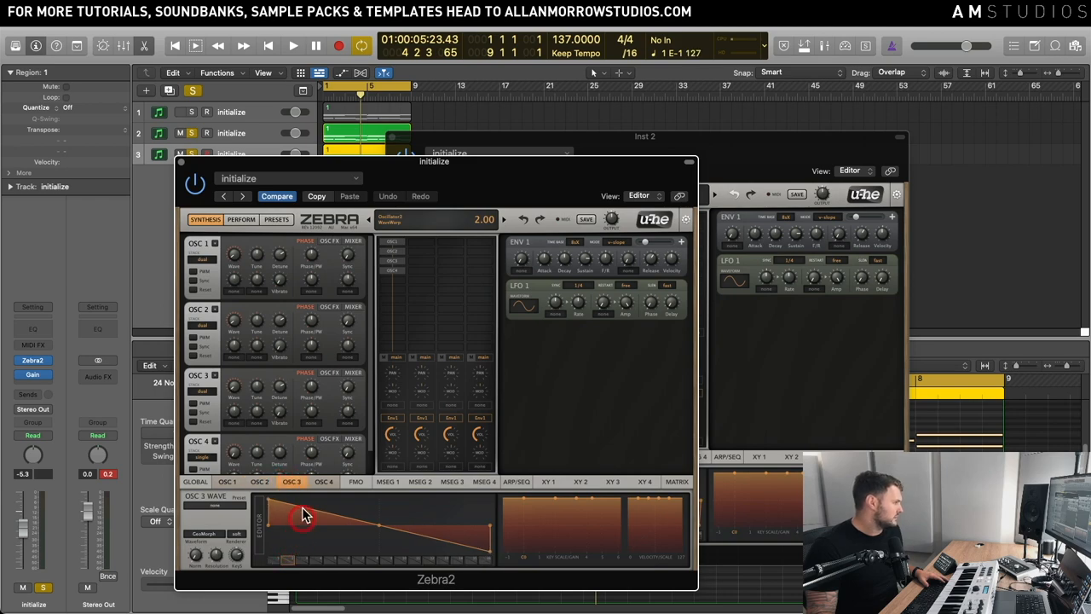
pyautogui.click(324, 480)
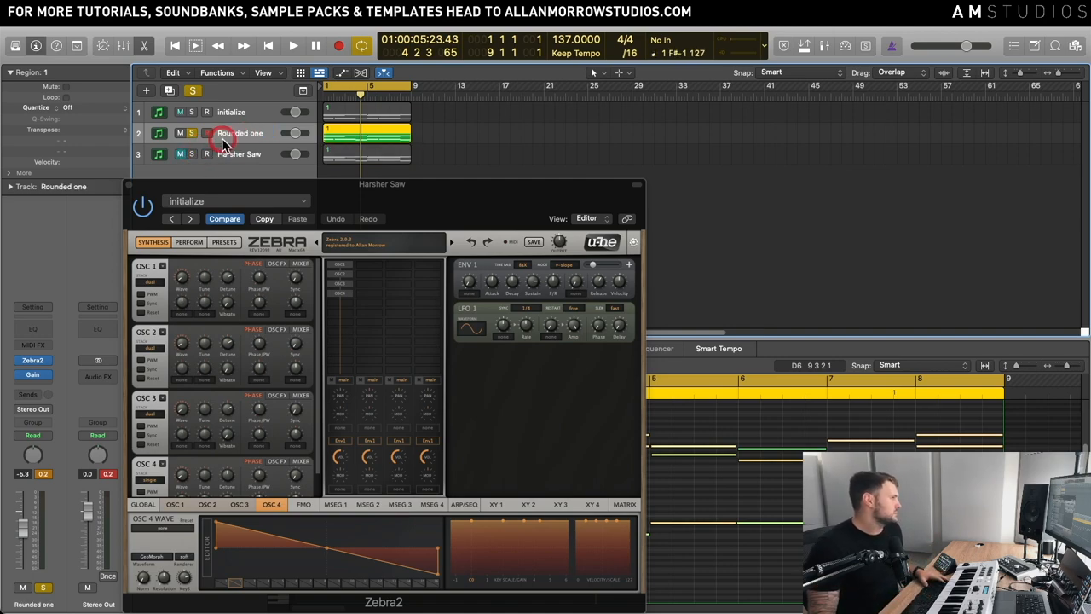
# Step: Solo Rounded one and Harsher Saw in turn to compare, keeping the rounded pad
pyautogui.click(293, 45)
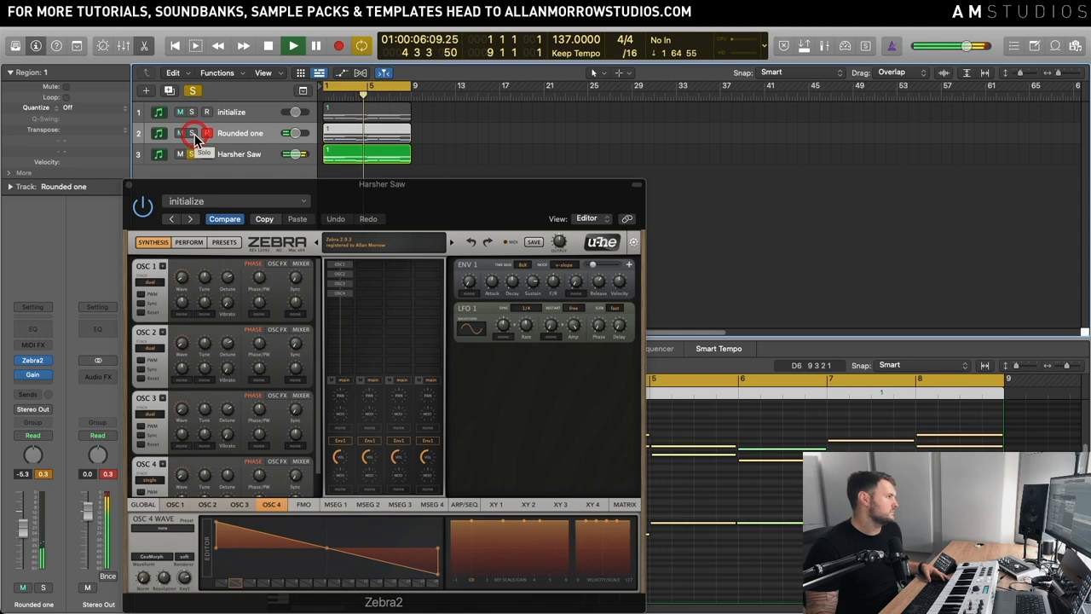
pyautogui.click(191, 133)
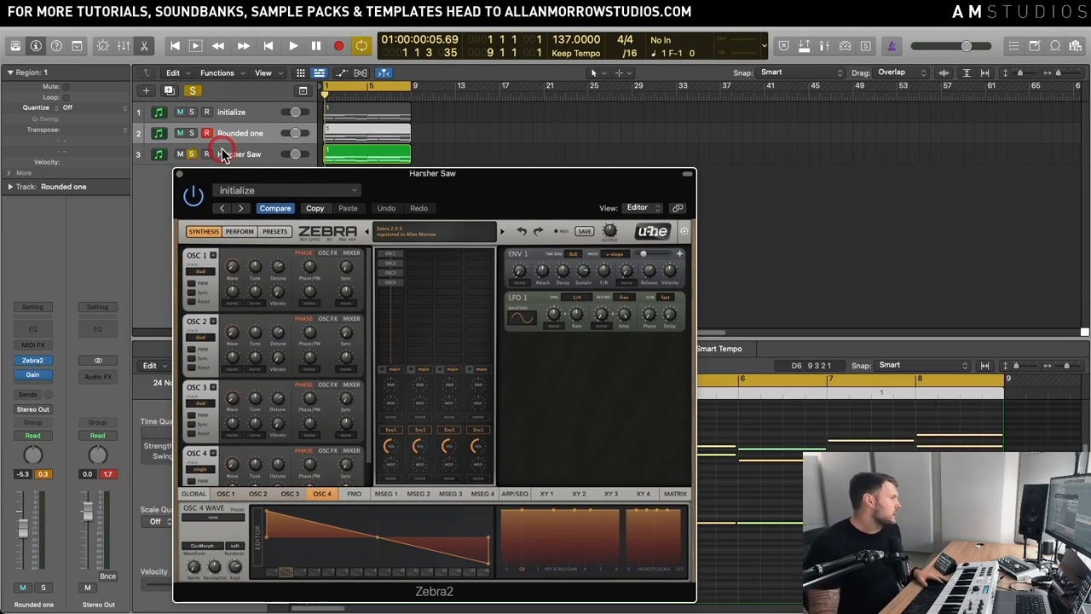
pyautogui.click(193, 154)
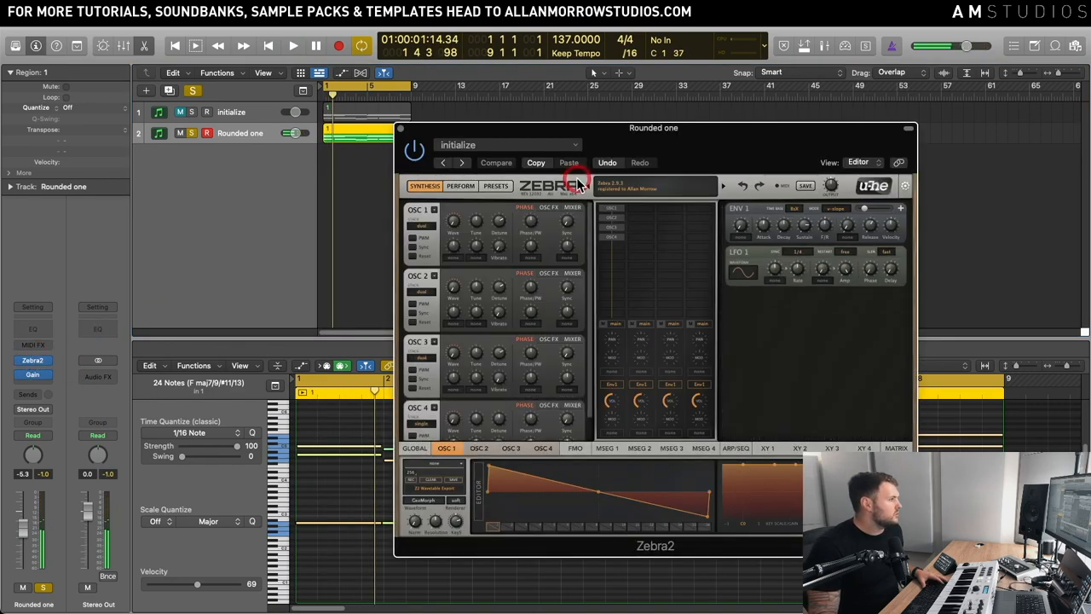
# Step: In Zebra2's GLOBAL settings, set the Mod FX parameters to 50 and 1
pyautogui.moveTo(655, 128); pyautogui.dragTo(455, 123)
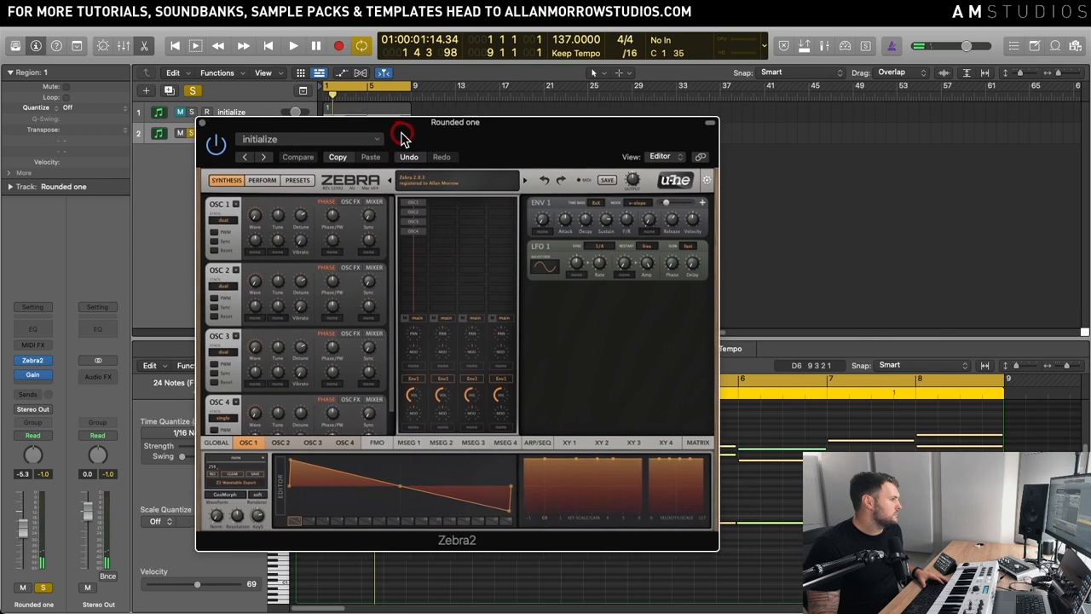
pyautogui.click(210, 441)
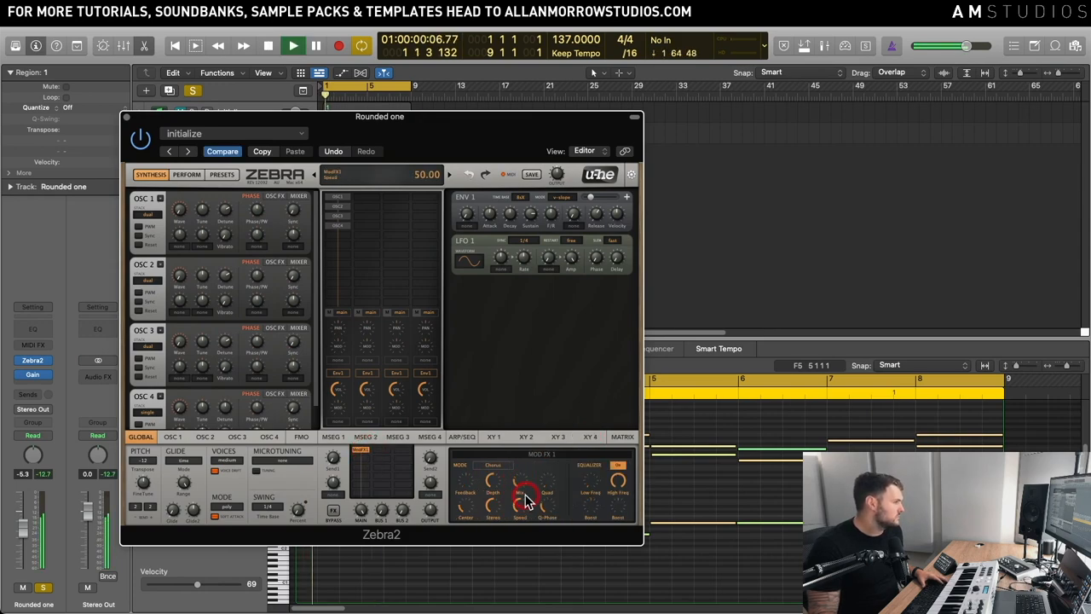
pyautogui.moveTo(525, 498); pyautogui.dragTo(549, 486)
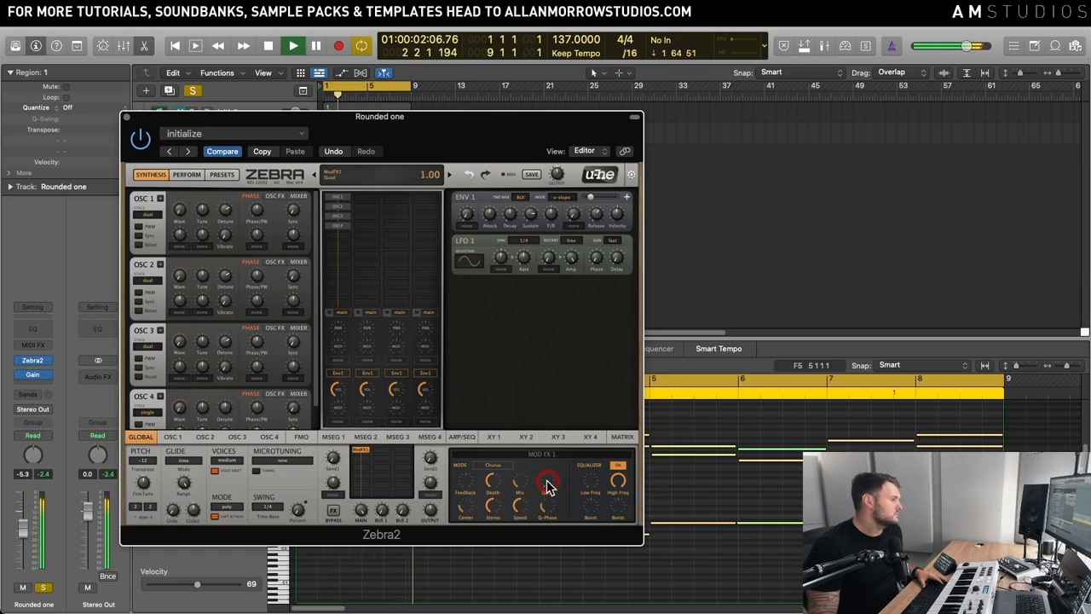
pyautogui.moveTo(549, 481); pyautogui.dragTo(554, 457)
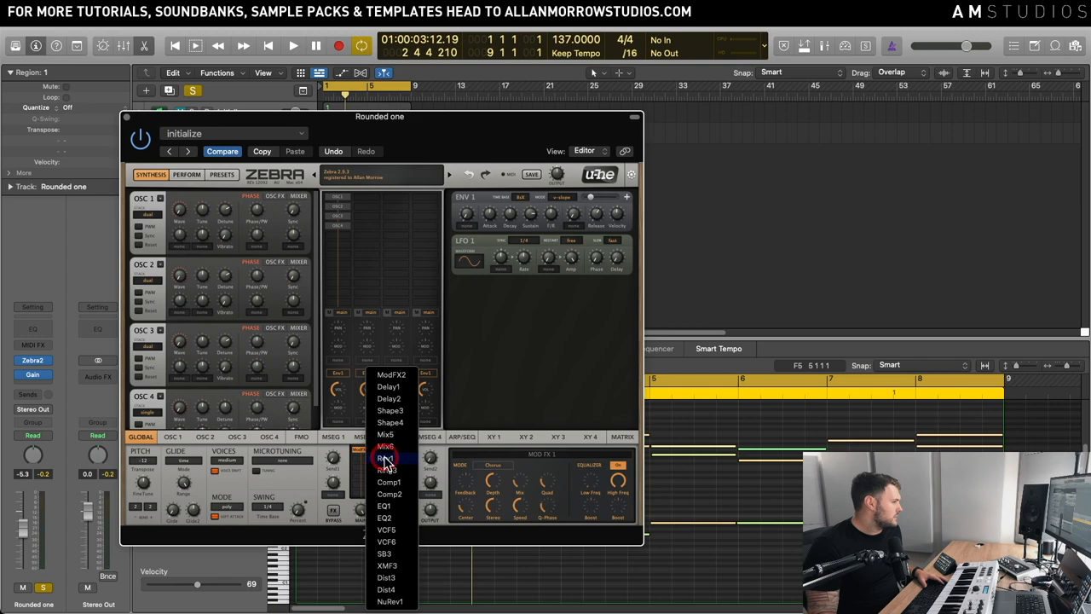
# Step: Load a filter effect into an empty FX slot and set its knob to 66
pyautogui.click(385, 459)
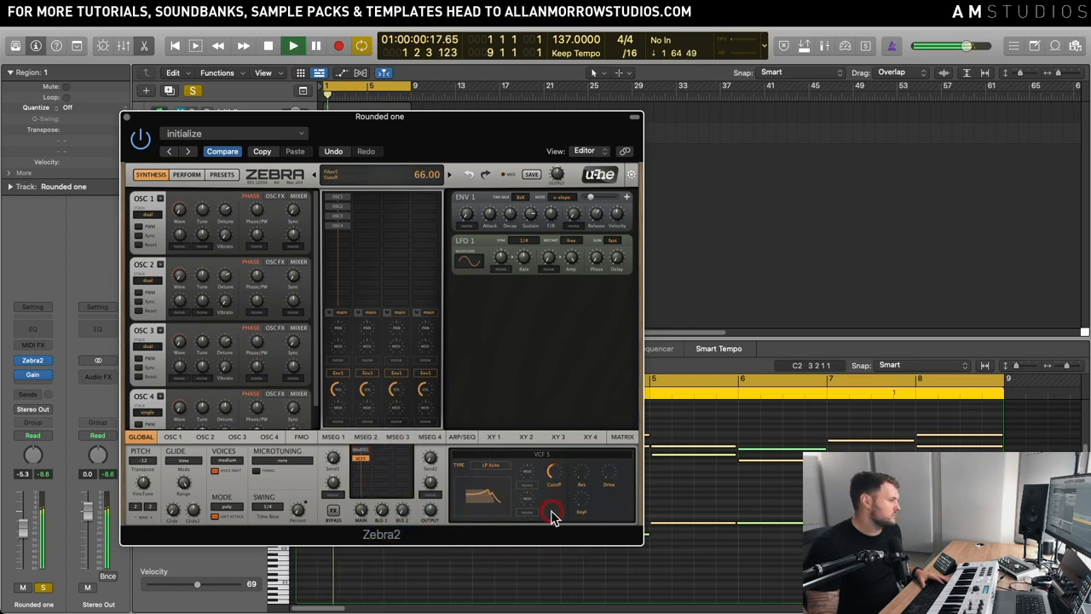
pyautogui.moveTo(555, 512); pyautogui.dragTo(562, 475)
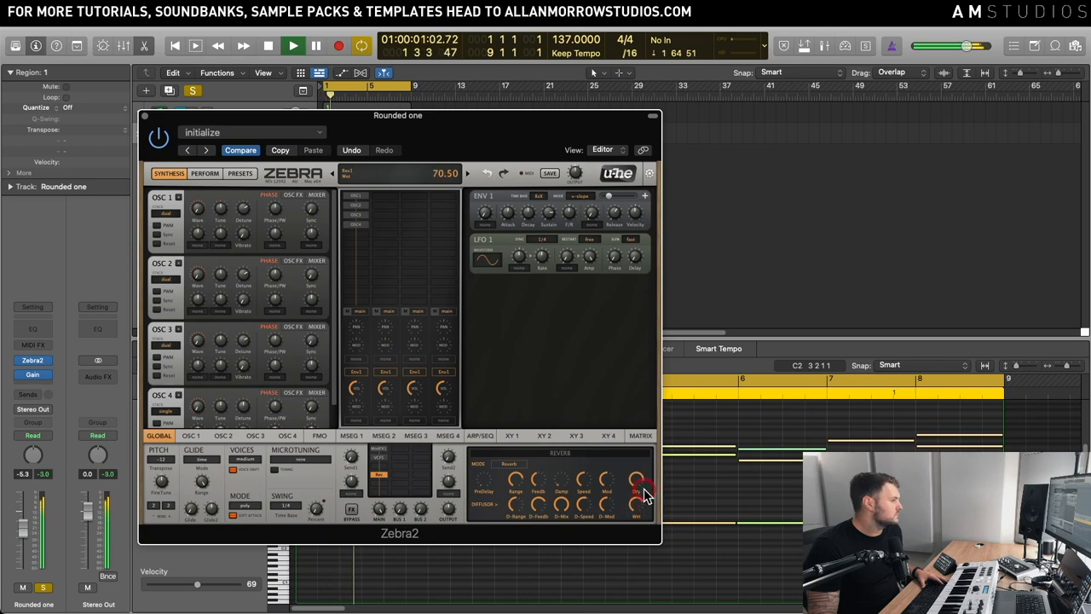
# Step: Set effect parameters to 70.5 and 100, add an EQ to the chain and adjust one band
pyautogui.moveTo(645, 491); pyautogui.dragTo(640, 515)
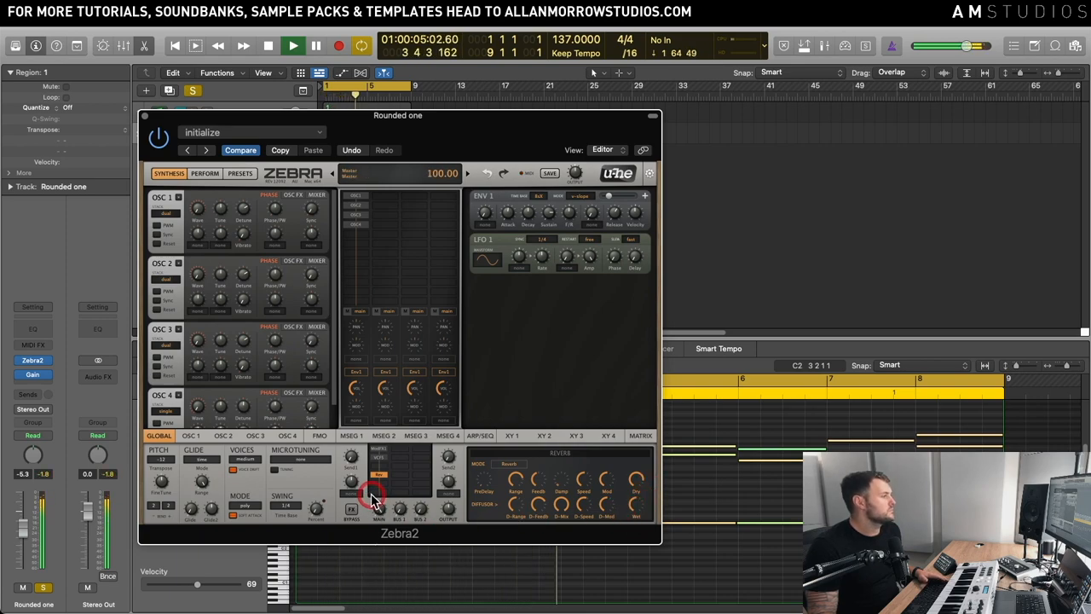
pyautogui.click(375, 498)
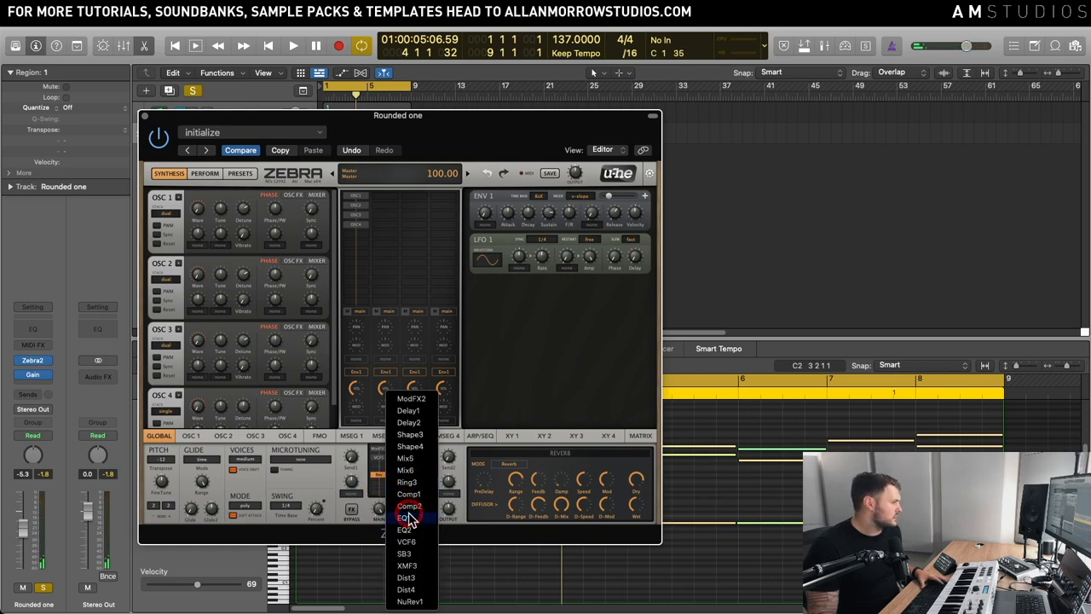
pyautogui.click(409, 519)
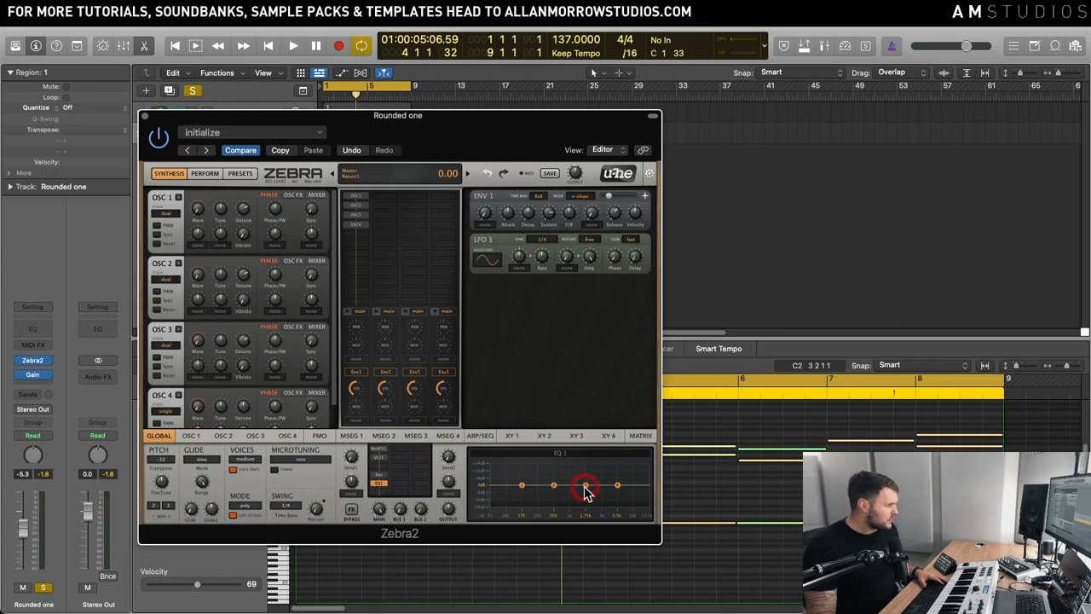
pyautogui.moveTo(586, 486); pyautogui.dragTo(617, 486)
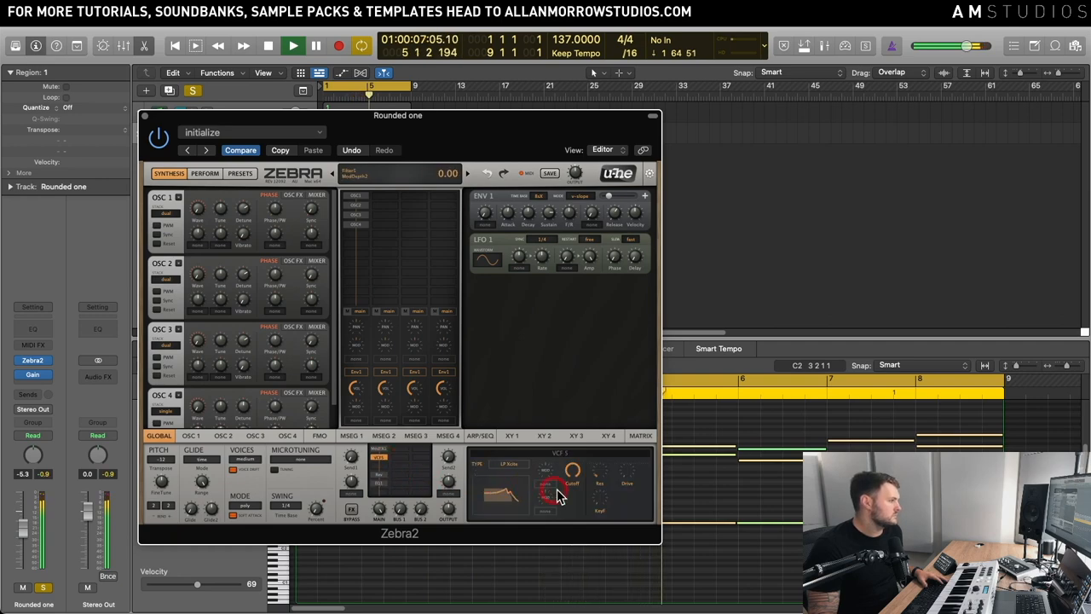
# Step: Raise a global setting of the pad in the right-hand section and play the project
pyautogui.moveTo(554, 491); pyautogui.dragTo(570, 503)
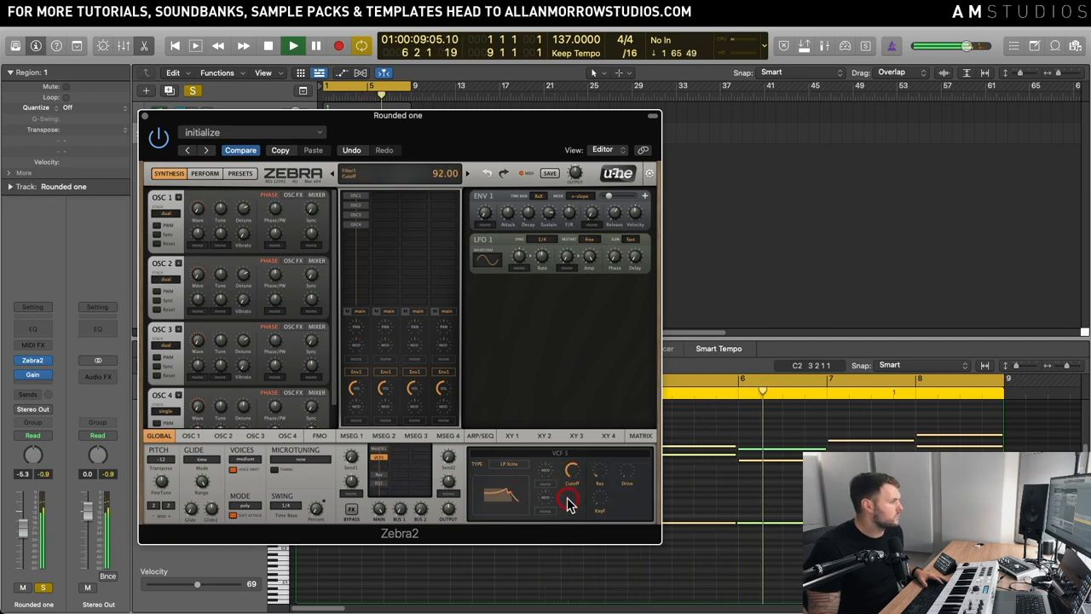
pyautogui.moveTo(571, 491); pyautogui.dragTo(577, 477)
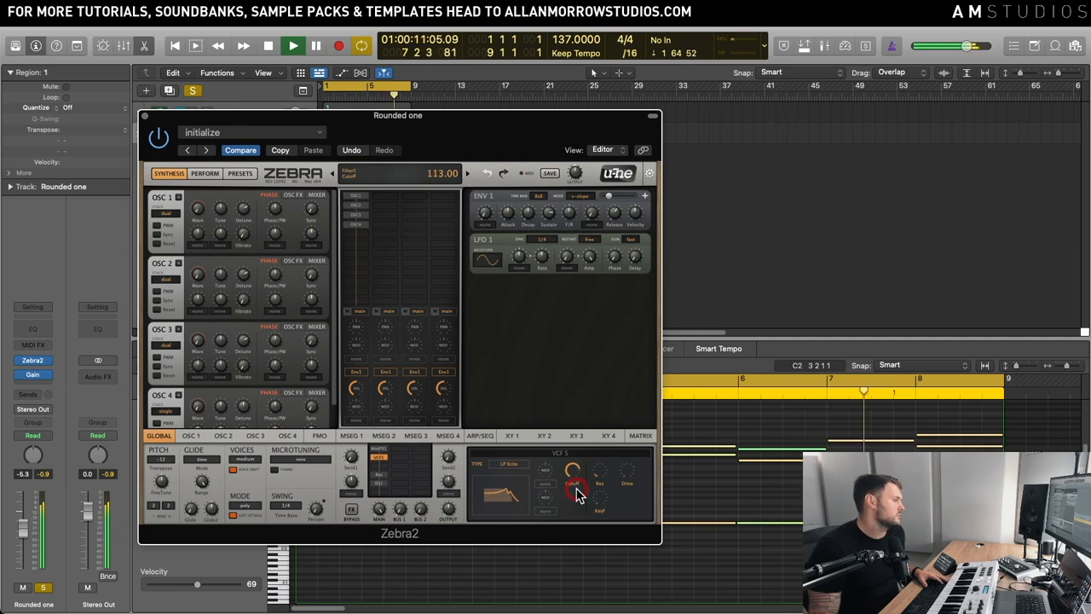
pyautogui.moveTo(573, 495); pyautogui.dragTo(594, 460)
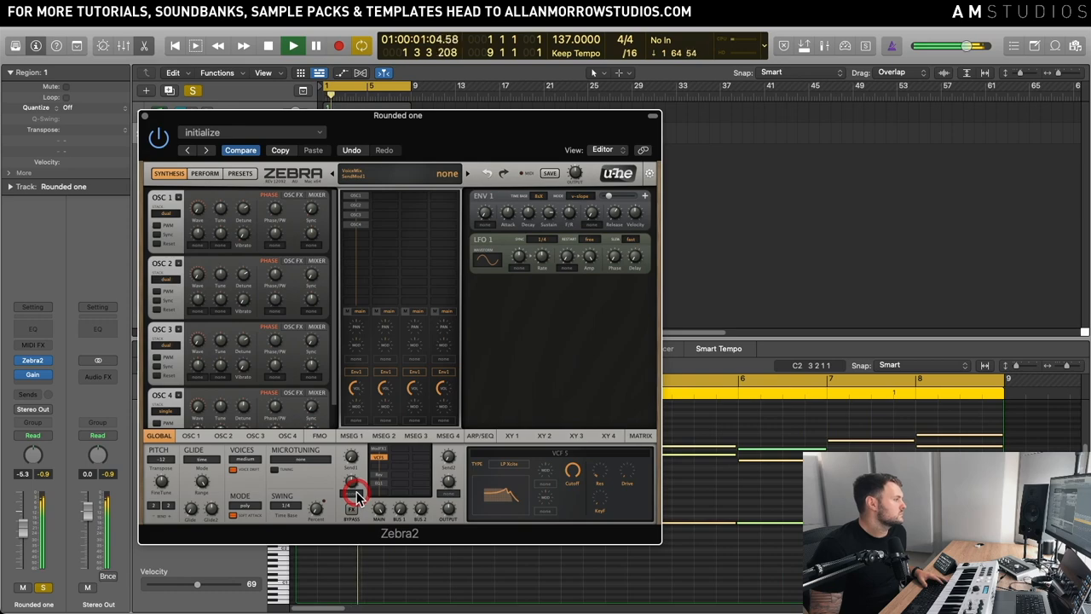
pyautogui.click(293, 44)
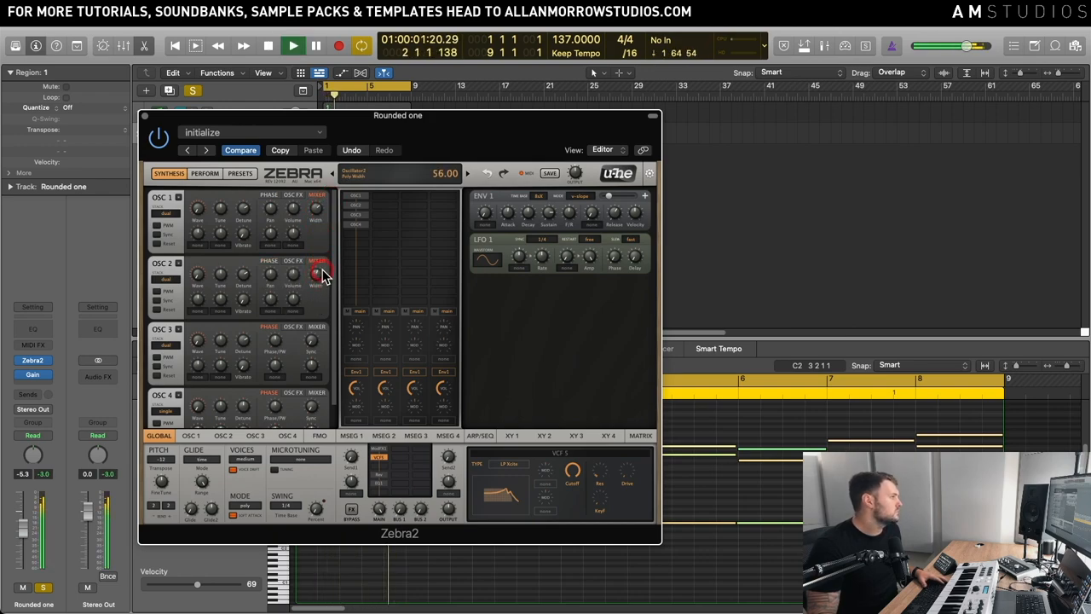
# Step: Spread OSC 2 and OSC 3 across the stereo field with the mixer knobs
pyautogui.moveTo(322, 271); pyautogui.dragTo(322, 264)
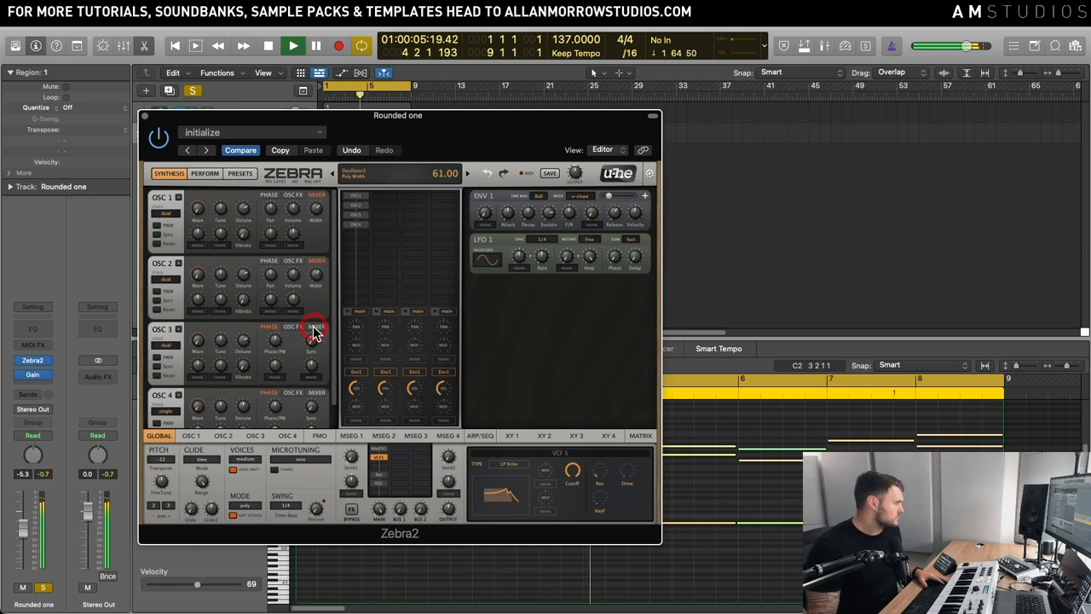
pyautogui.moveTo(315, 328); pyautogui.dragTo(315, 324)
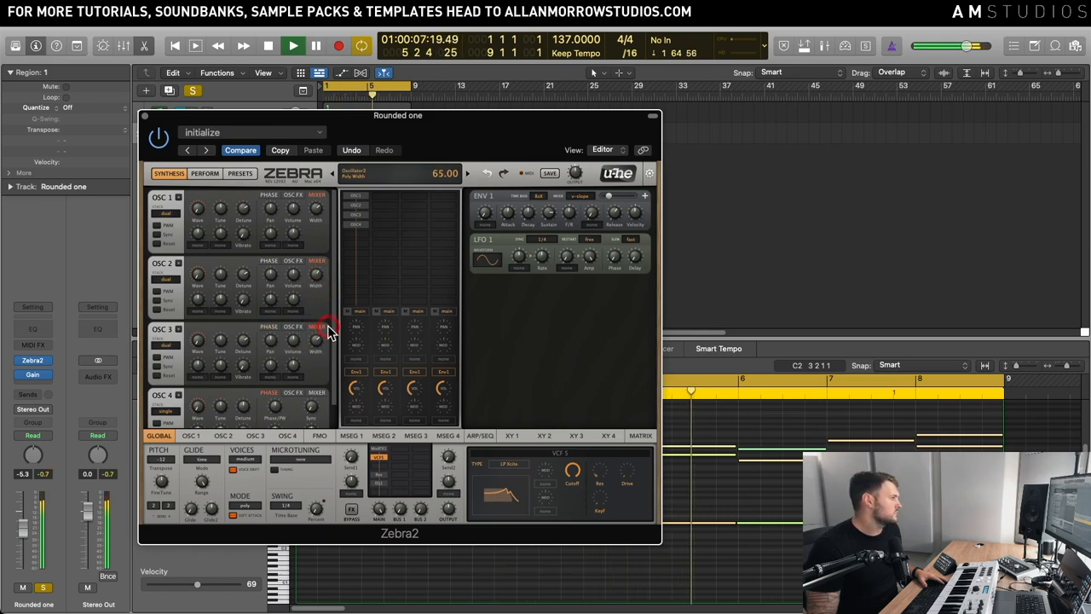
pyautogui.click(191, 434)
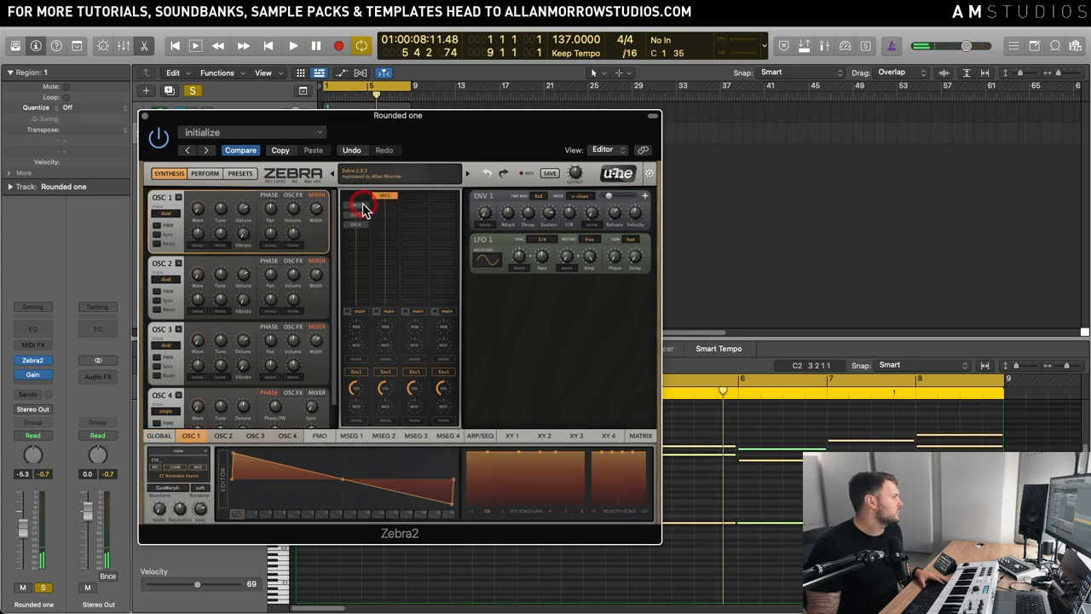
# Step: Assign an effect slot to the second oscillator's chain and lower its level to -40
pyautogui.click(412, 205)
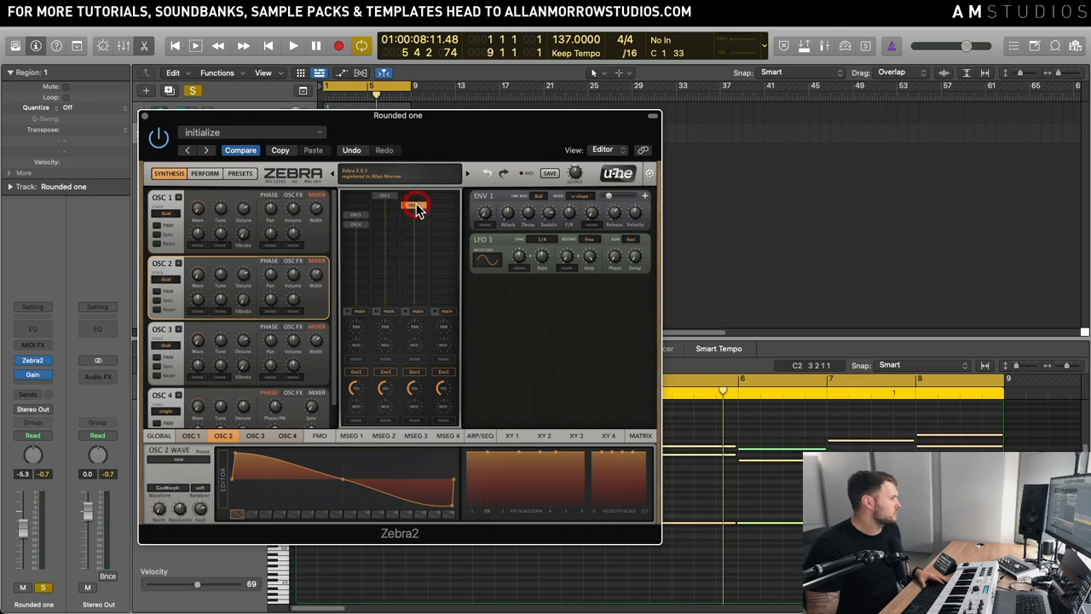
pyautogui.moveTo(417, 208); pyautogui.dragTo(389, 341)
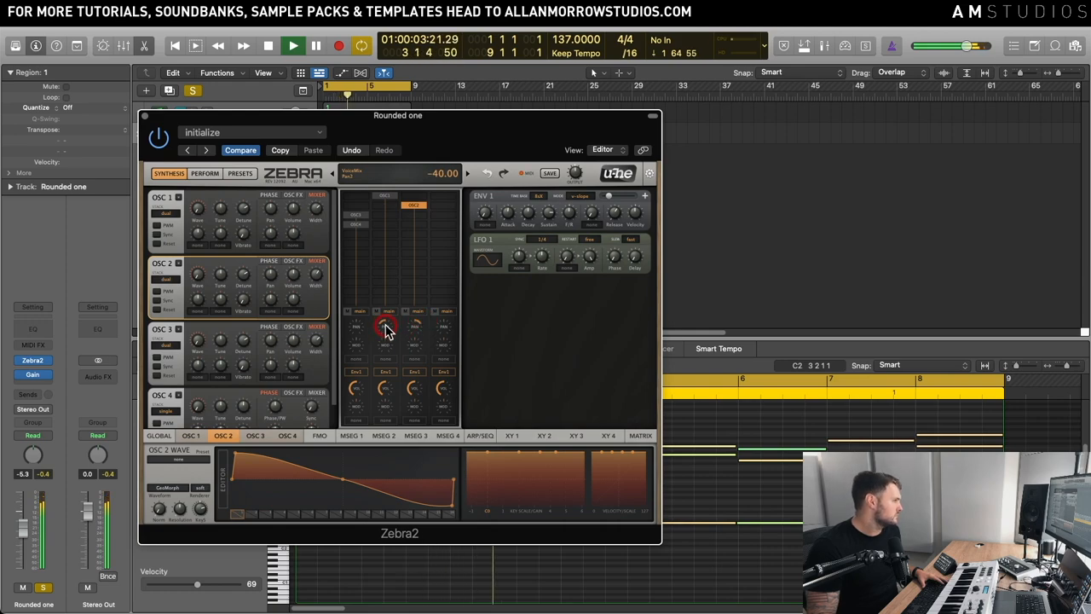
pyautogui.moveTo(389, 327); pyautogui.dragTo(389, 334)
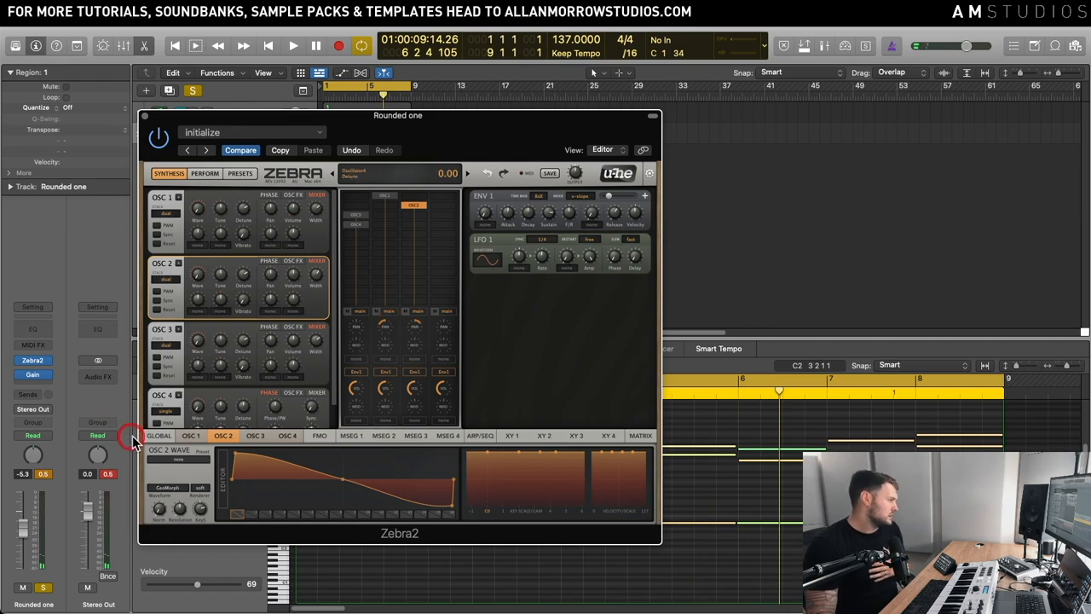
# Step: Adjust a knob on OSC 2 and strip the Zebra2 grid down to a single oscillator
pyautogui.click(239, 436)
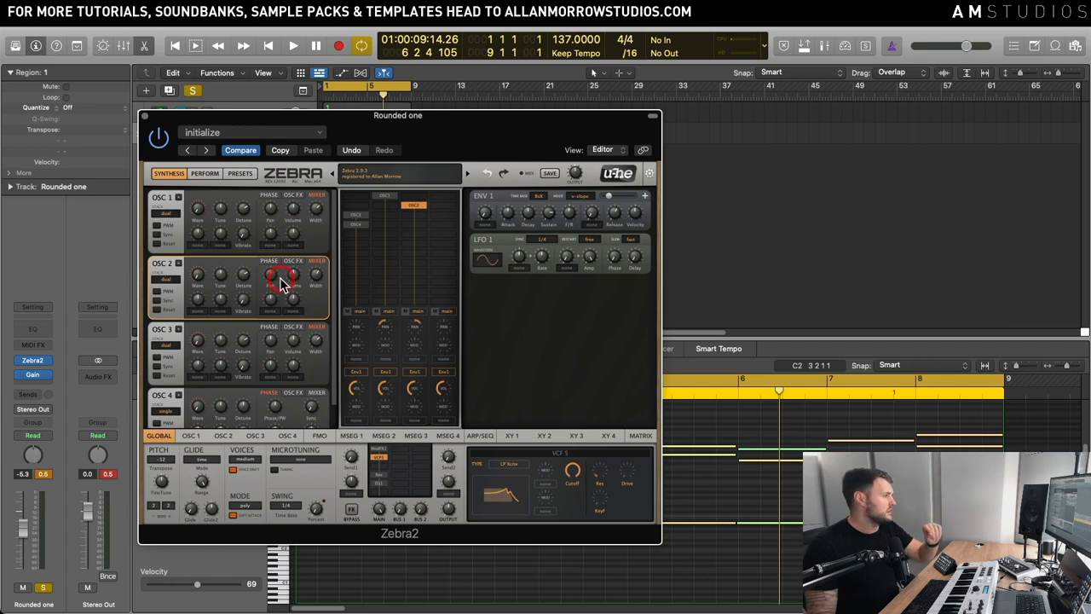
pyautogui.moveTo(281, 279); pyautogui.dragTo(223, 280)
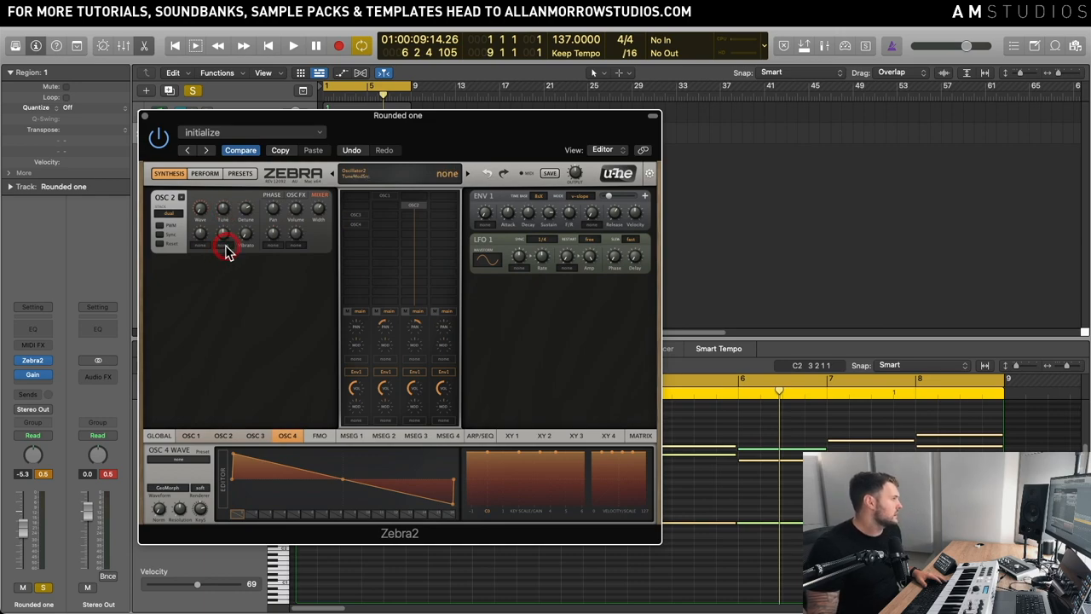
# Step: Assign MMap 1 as the oscillator's fine-tune modulation source and set its depth
pyautogui.click(227, 248)
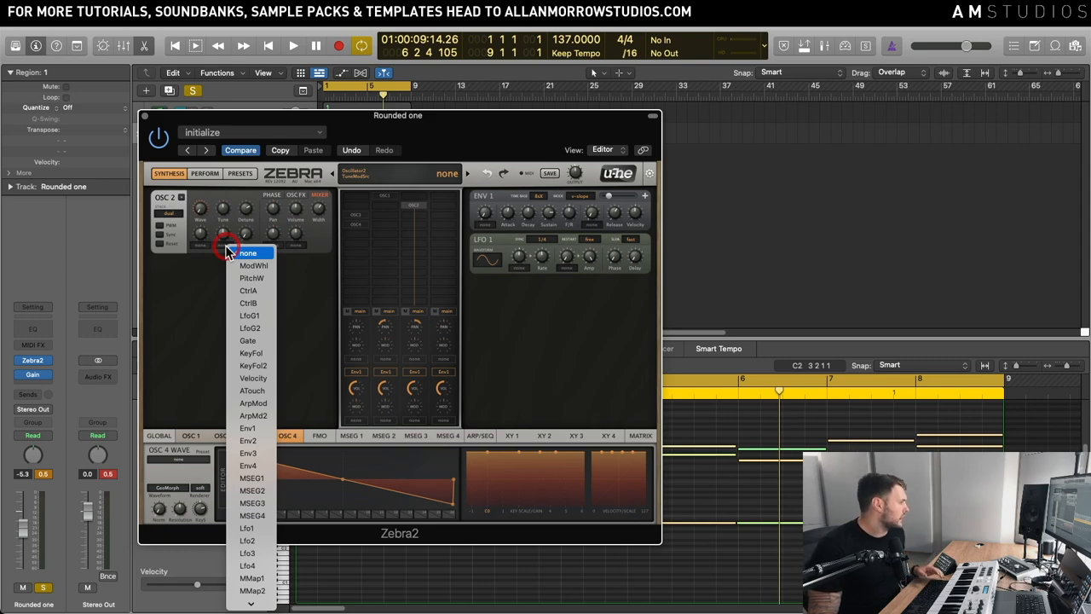
pyautogui.moveTo(252, 453)
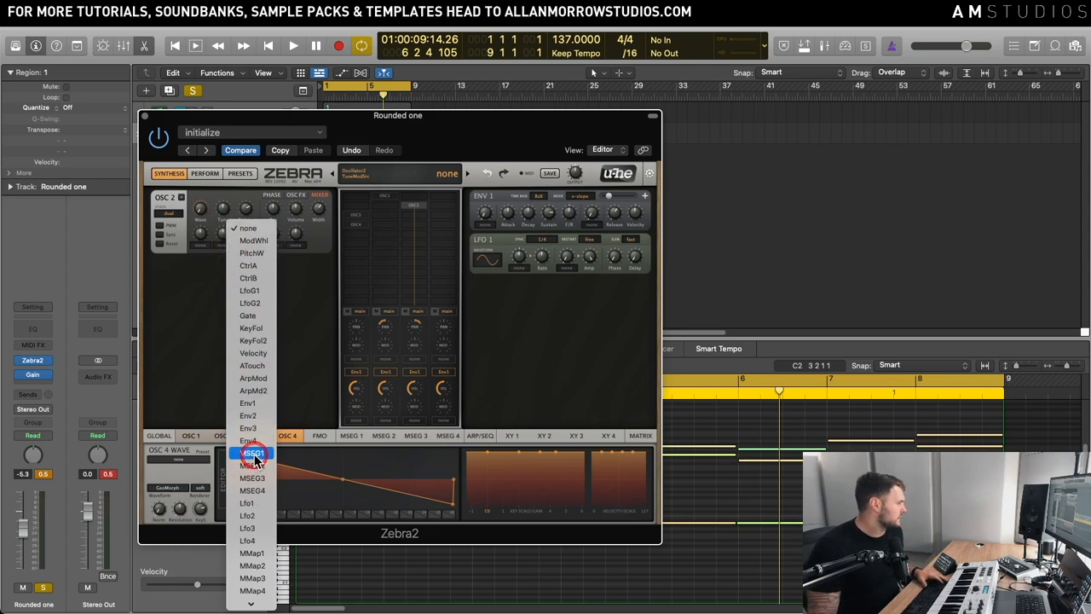
pyautogui.click(252, 452)
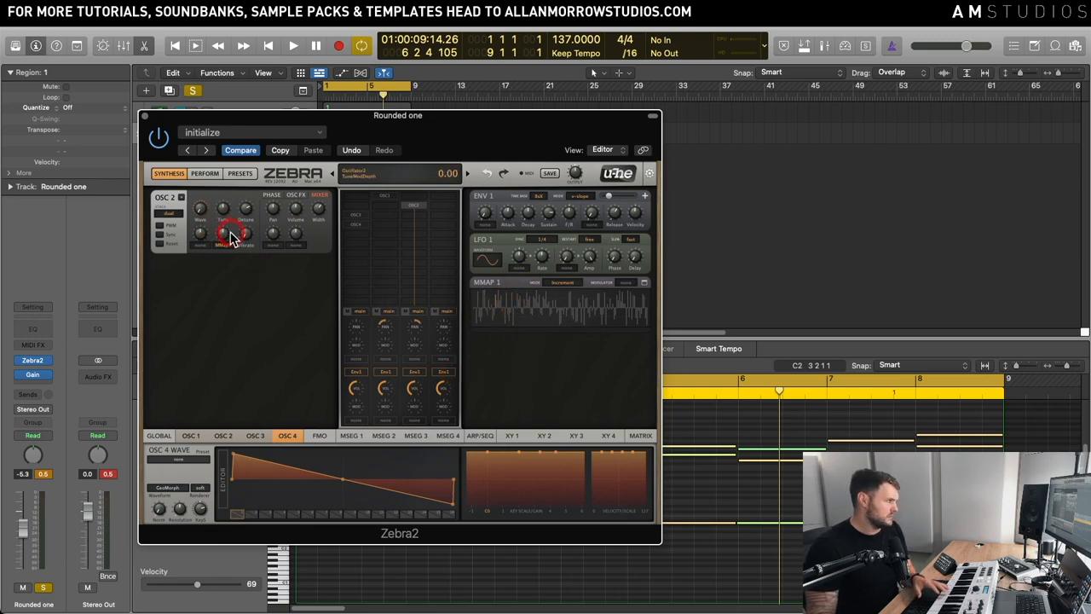
pyautogui.moveTo(242, 225); pyautogui.dragTo(243, 213)
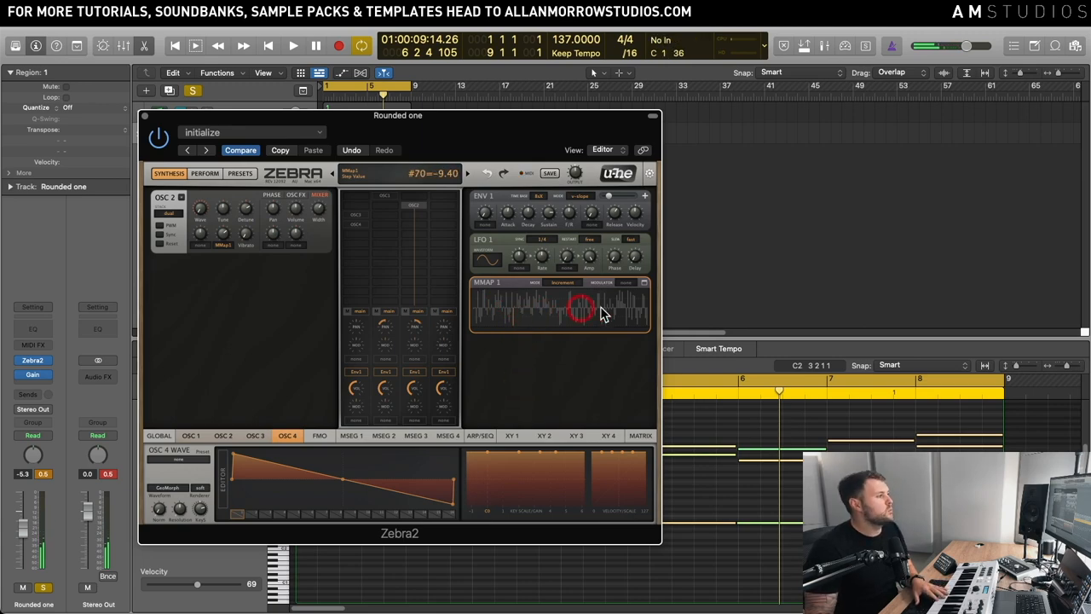
# Step: Draw a jagged, random pattern of values into the MMAP 1 panel
pyautogui.moveTo(583, 307); pyautogui.dragTo(563, 310)
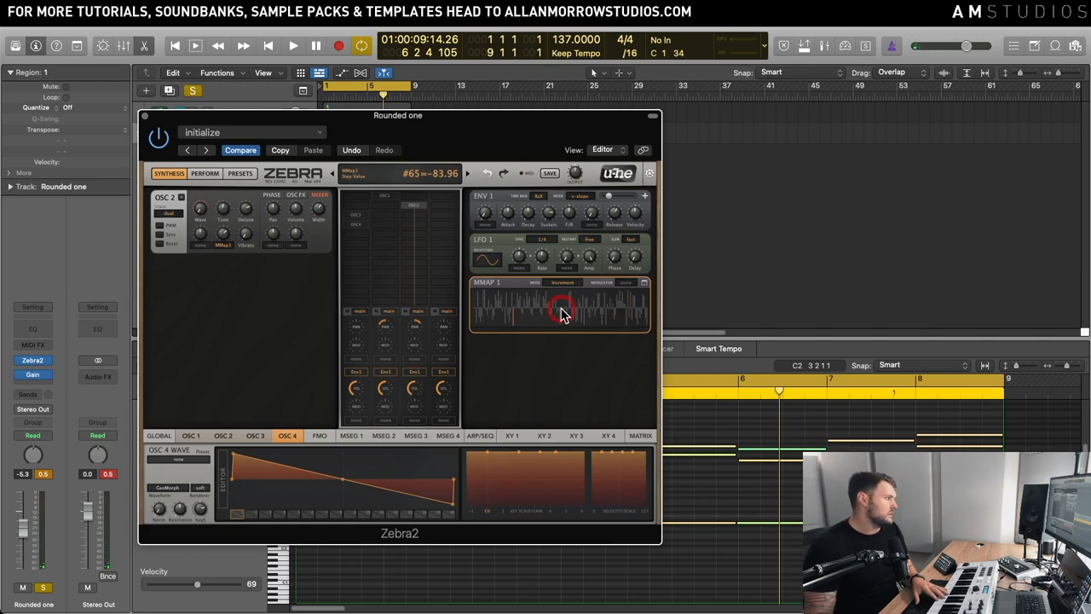
pyautogui.moveTo(563, 310); pyautogui.dragTo(552, 317)
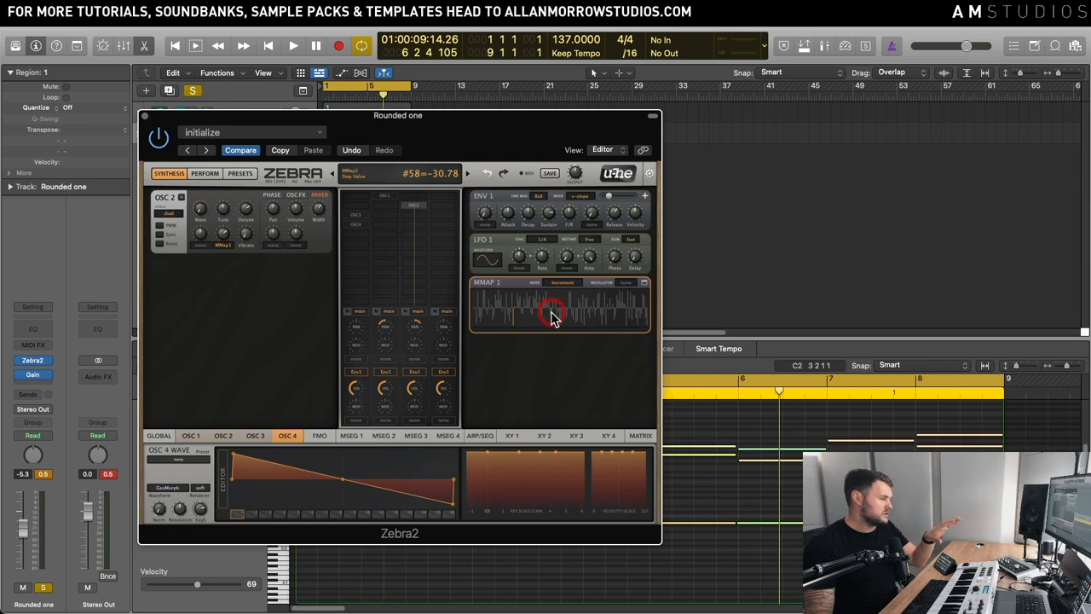
pyautogui.moveTo(552, 310); pyautogui.dragTo(544, 309)
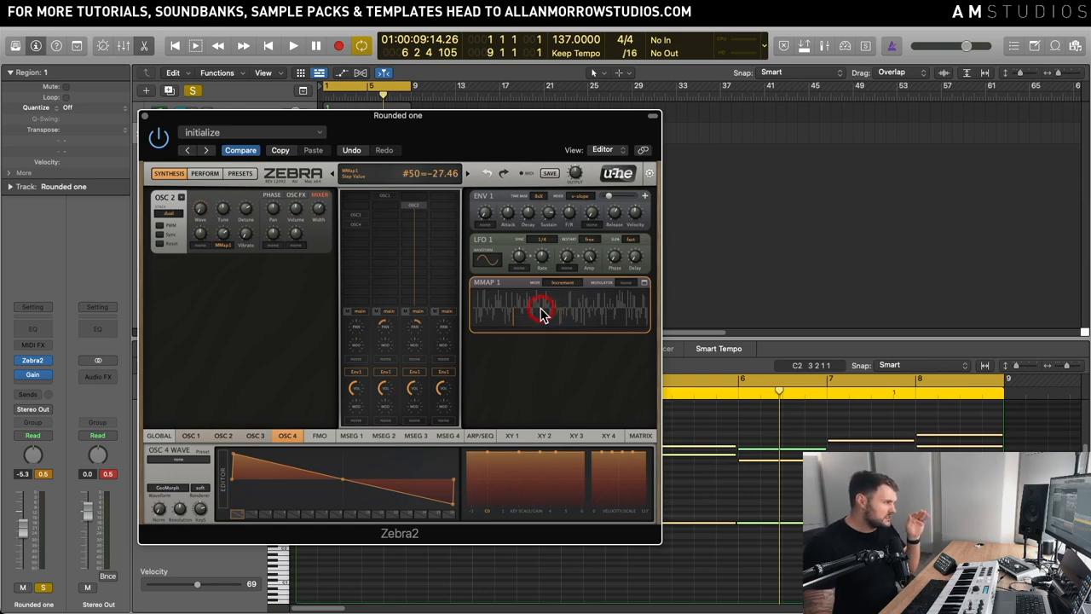
# Step: Reduce MMap 1 to a low step count via its context menu and reshape the step bars
pyautogui.rightClick(544, 310)
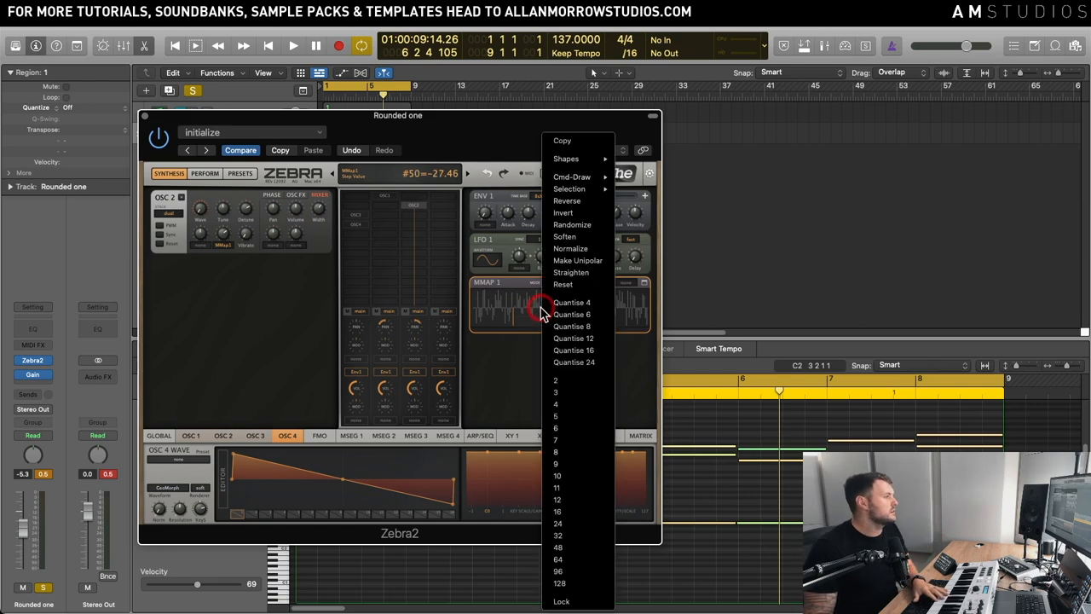
pyautogui.moveTo(594, 328)
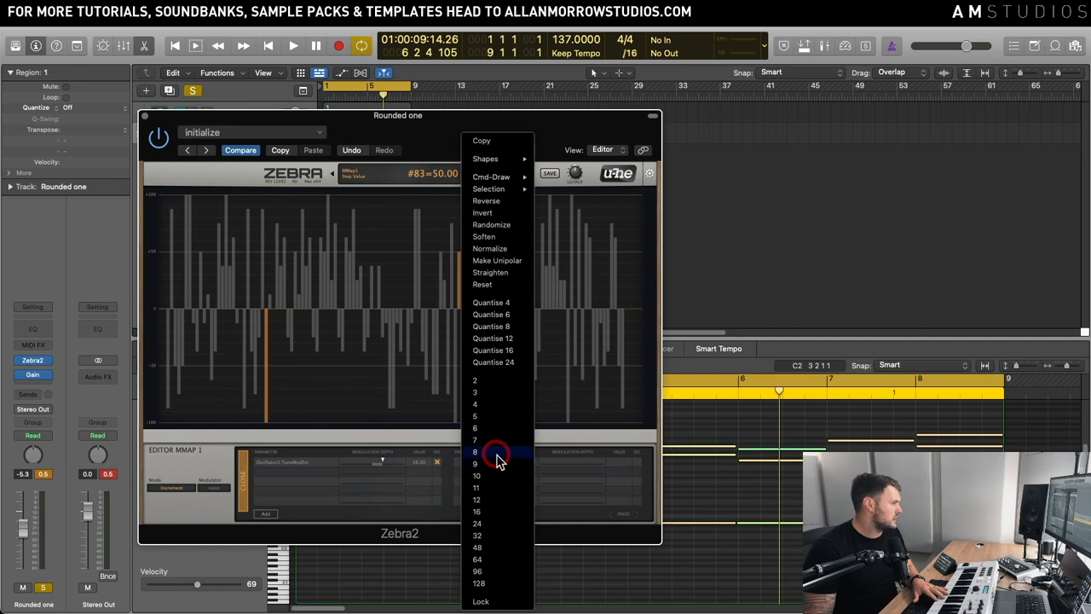
pyautogui.click(476, 452)
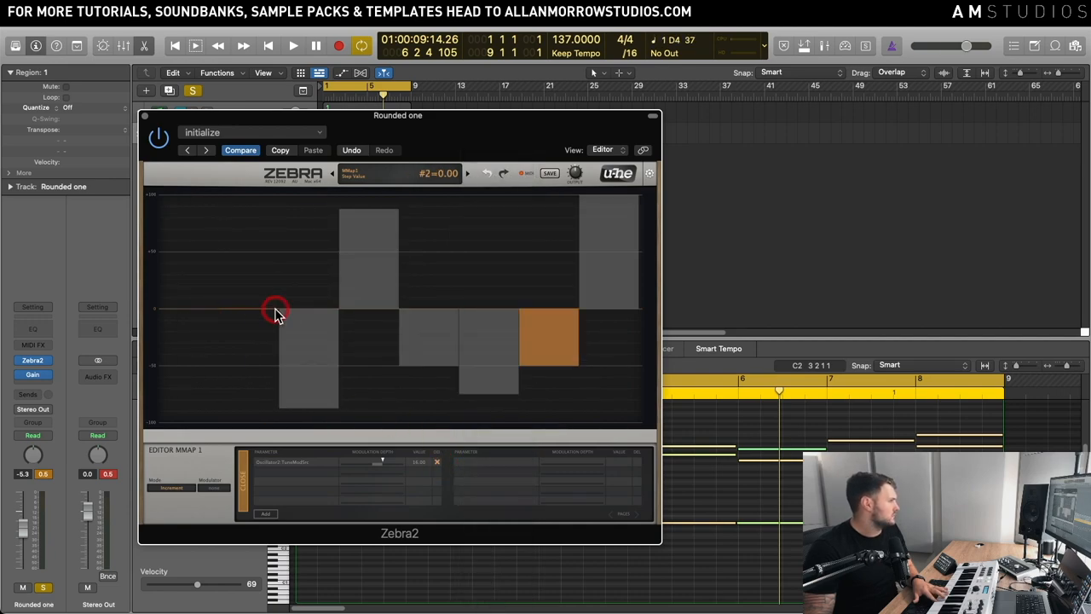
pyautogui.moveTo(276, 311); pyautogui.dragTo(213, 320)
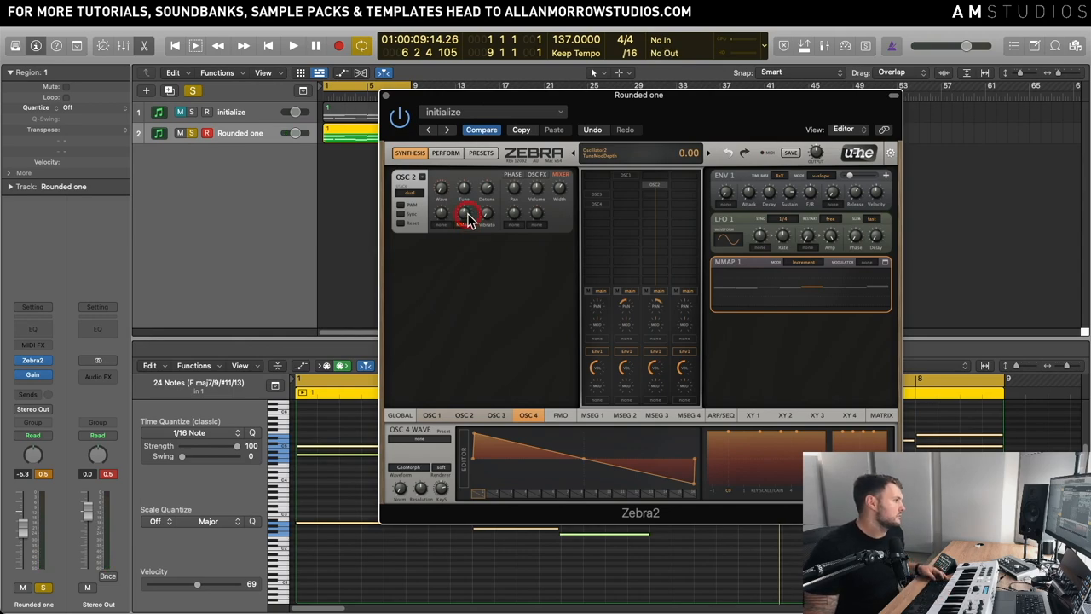
# Step: Raise the fine-tune modulation depth from 0.00 to about 0.84
pyautogui.moveTo(469, 215); pyautogui.dragTo(471, 212)
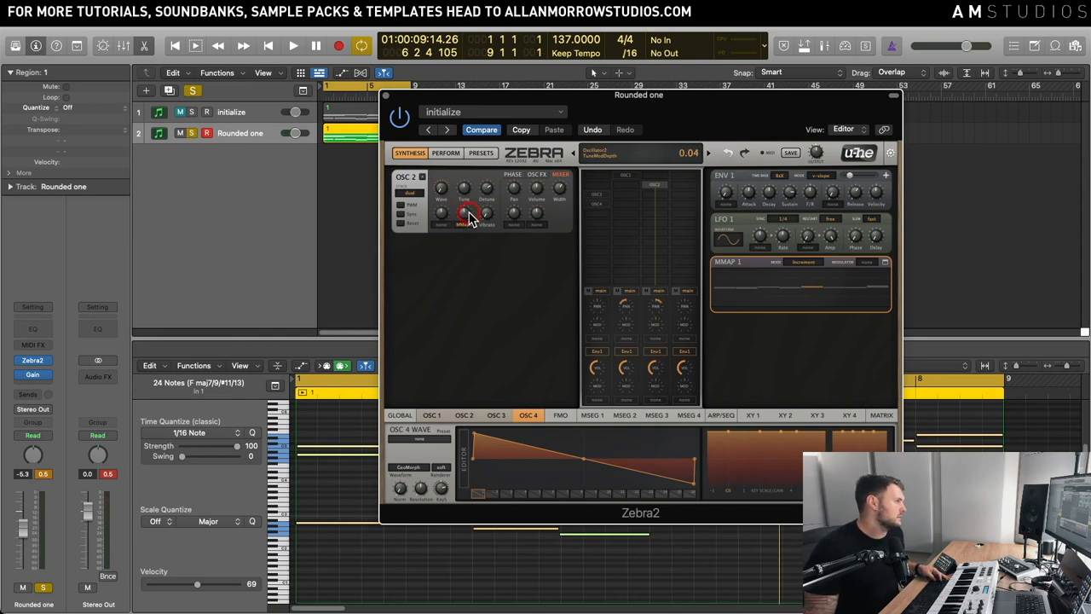
pyautogui.moveTo(474, 215); pyautogui.dragTo(474, 211)
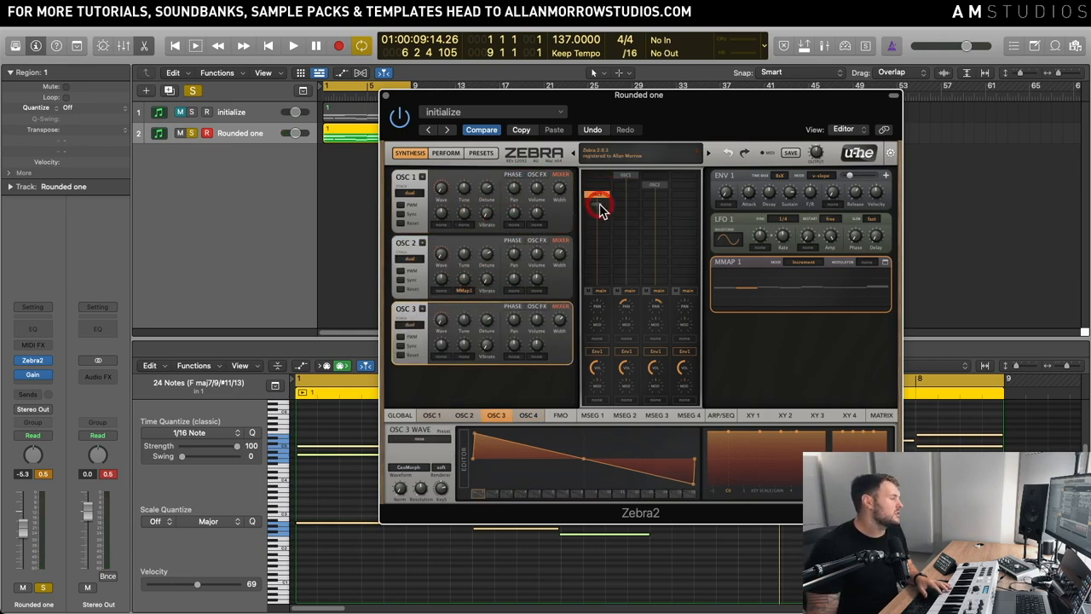
# Step: Add the fourth oscillator back into the Zebra2 grid and play the project back
pyautogui.click(527, 416)
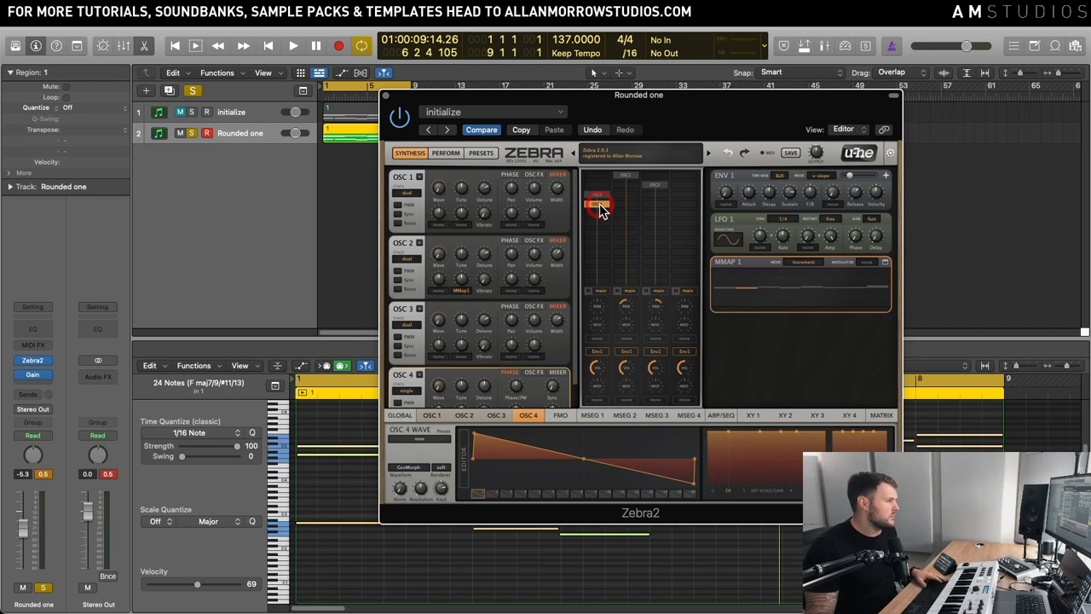
pyautogui.click(294, 44)
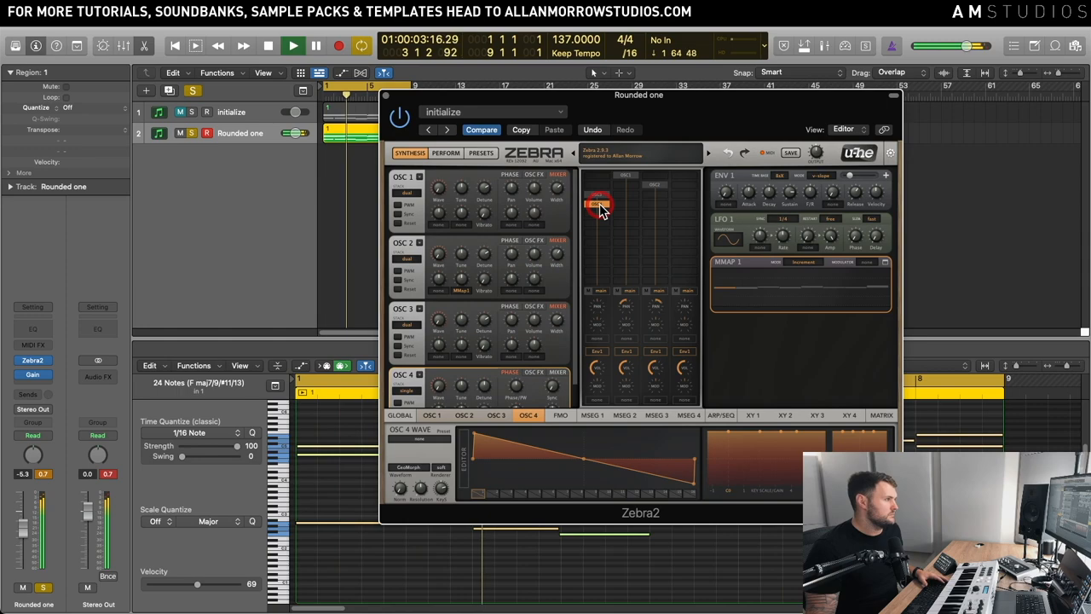
pyautogui.click(293, 45)
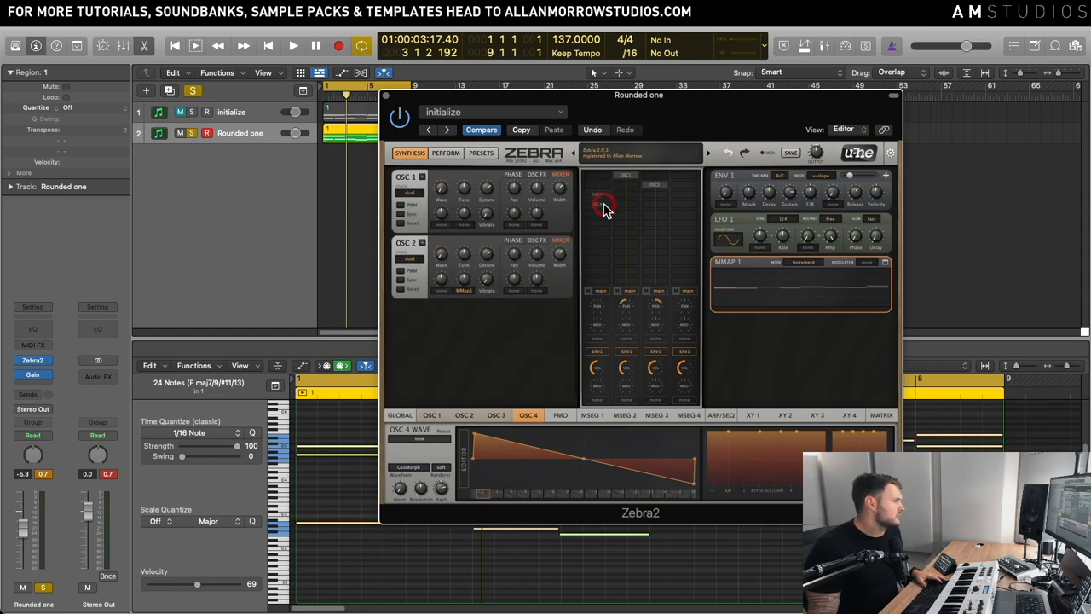
# Step: Remove the second oscillator from the grid and adjust a knob on OSC 1 during playback
pyautogui.click(464, 416)
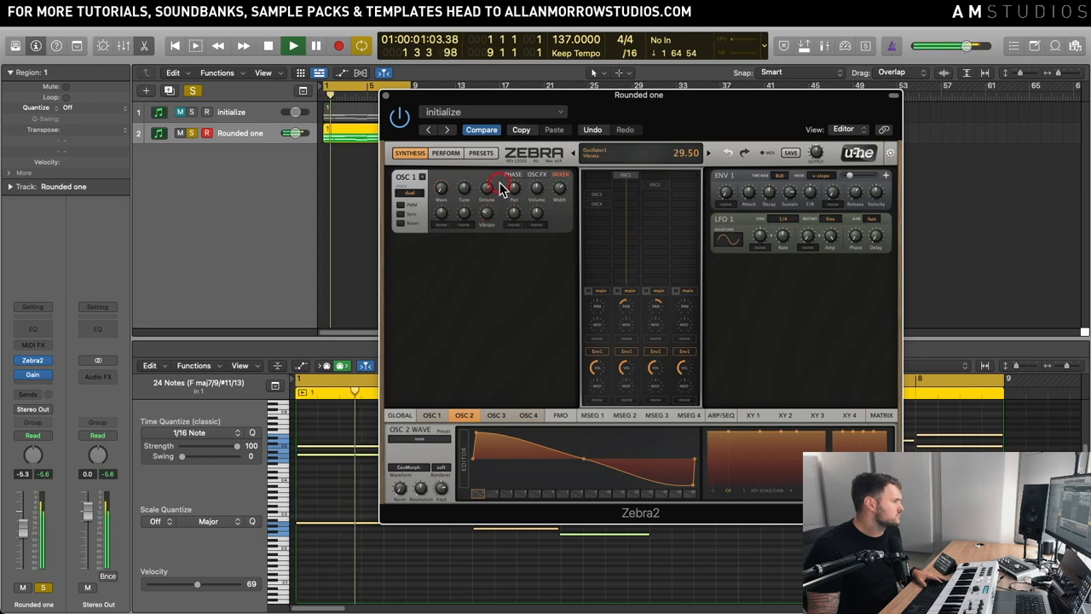
pyautogui.moveTo(501, 186); pyautogui.dragTo(502, 174)
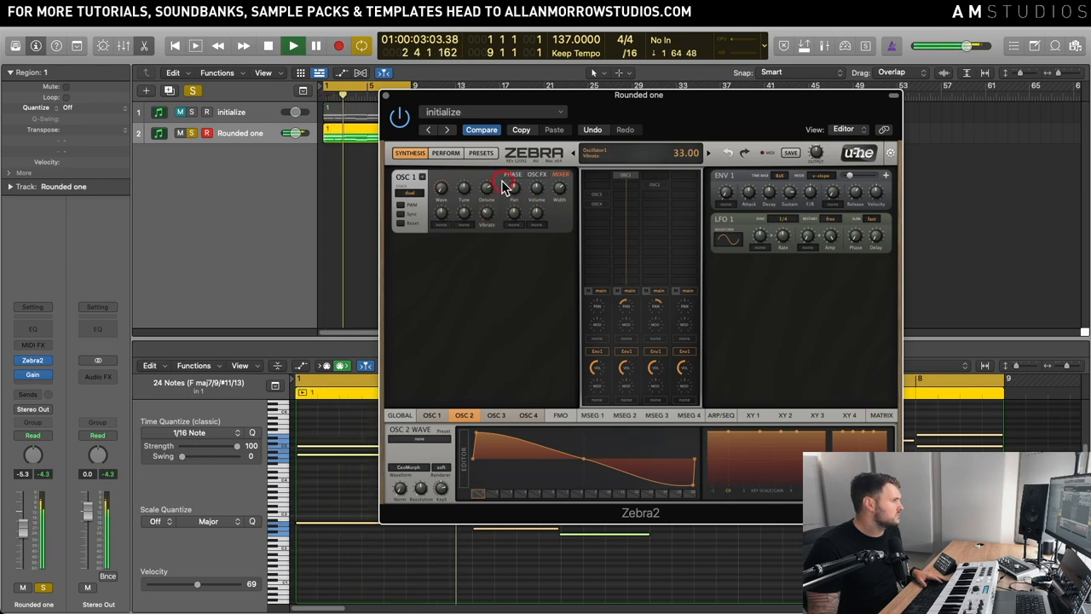
pyautogui.moveTo(501, 186); pyautogui.dragTo(501, 201)
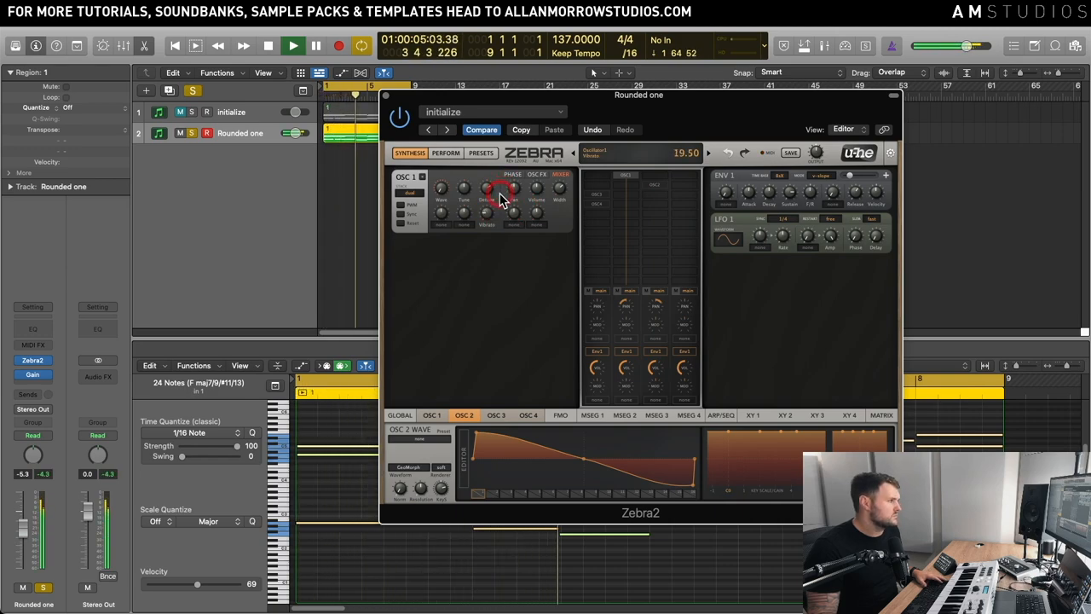